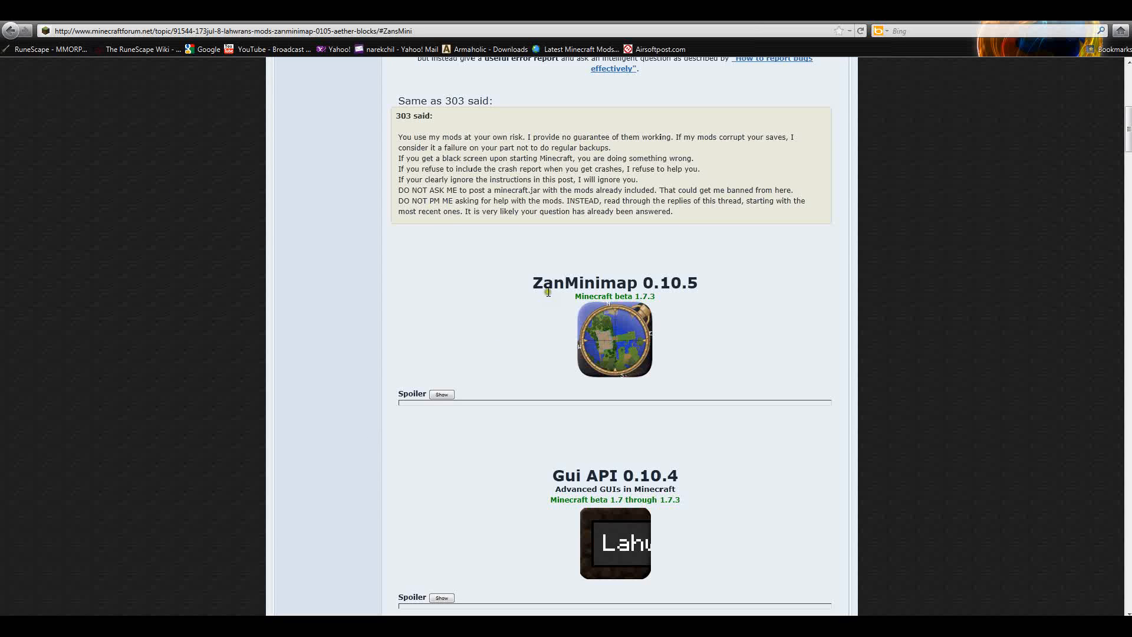
Step: Expand the ZanMinimap 0.10.5 spoiler on the forum thread to reveal its download link
drag(535, 282, 698, 282)
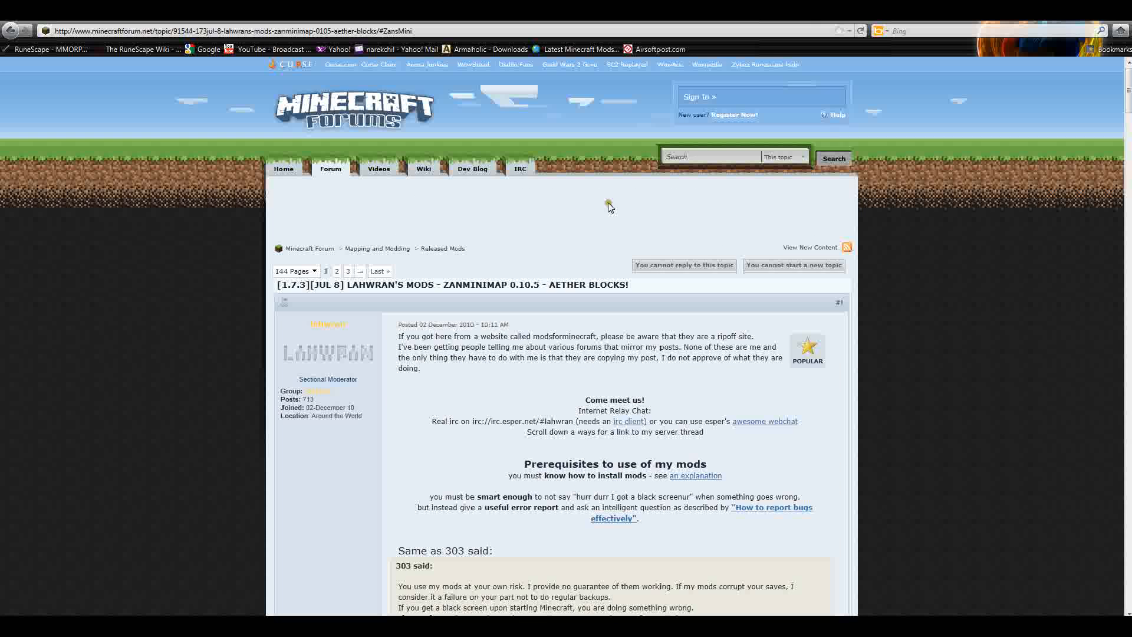
scroll(down, 3)
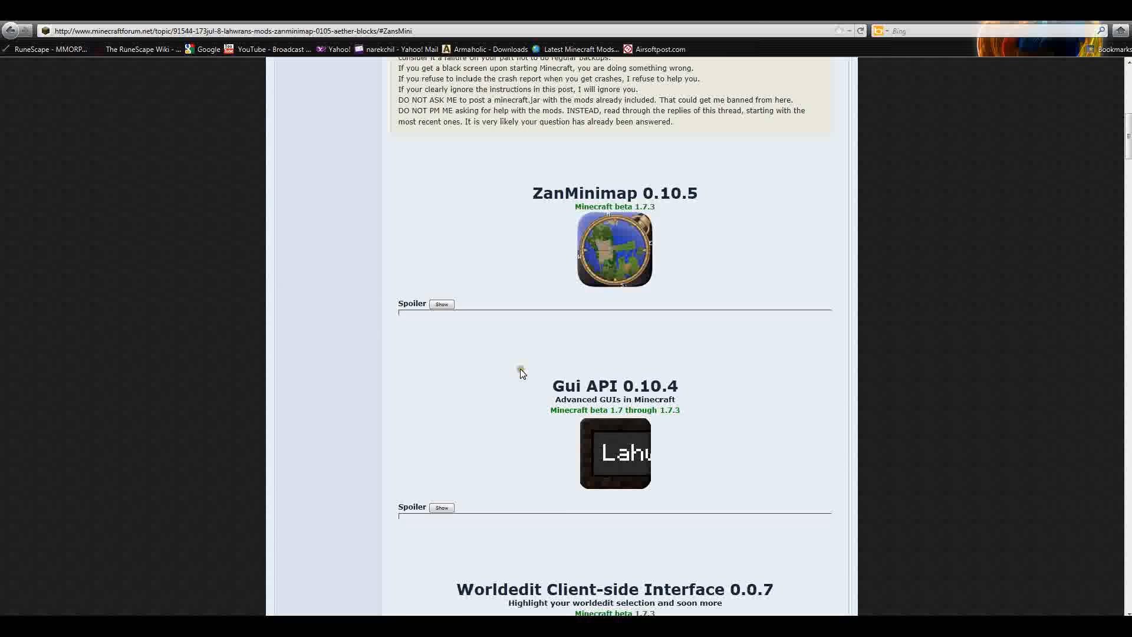
scroll(down, 3)
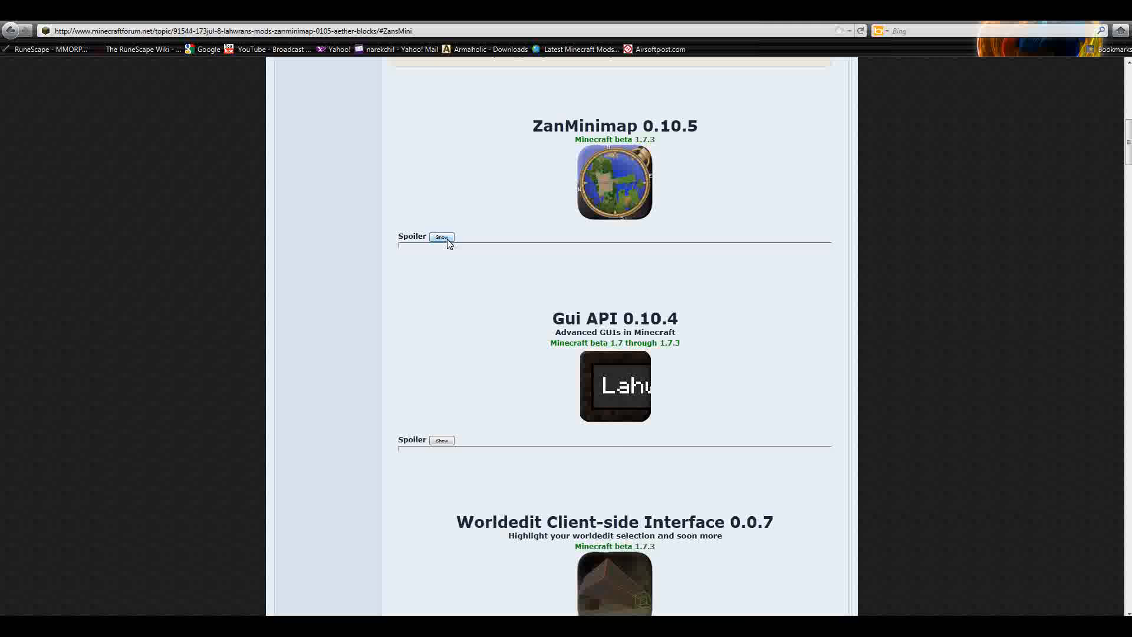
click(441, 238)
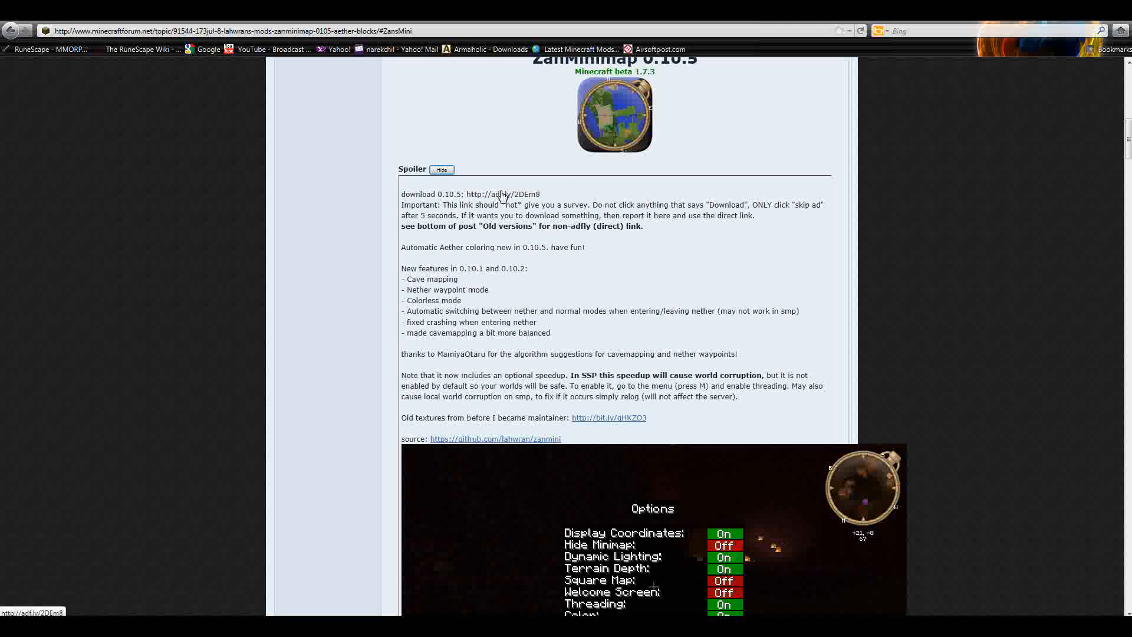
Step: Save ZanMinimap0.10.5-1.7.3.zip from the adf.ly download link
click(500, 193)
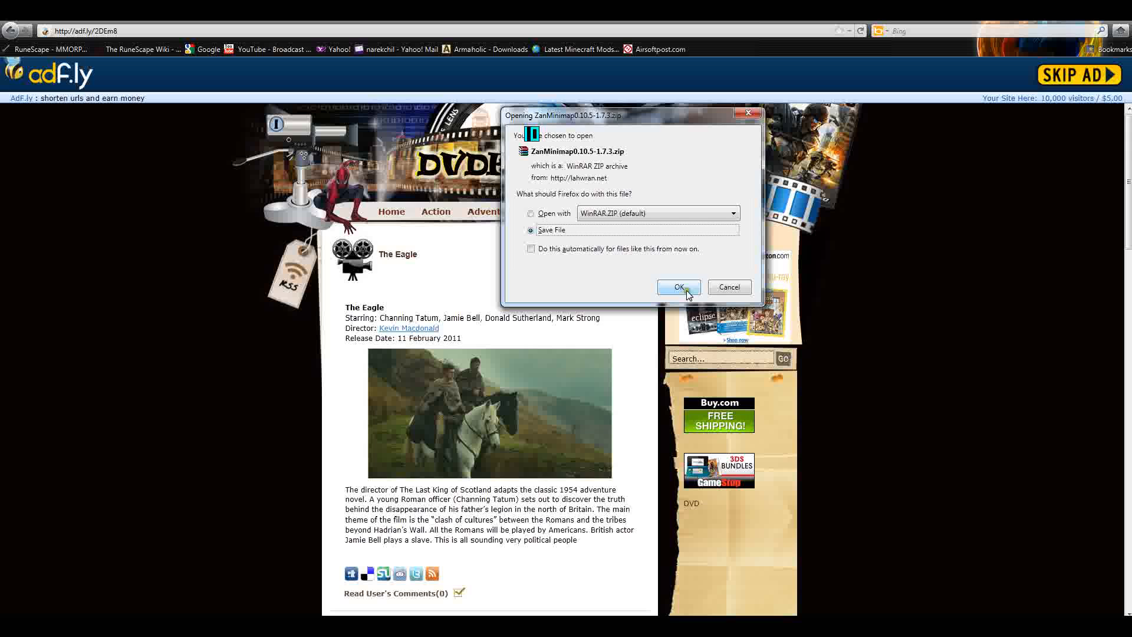
click(674, 286)
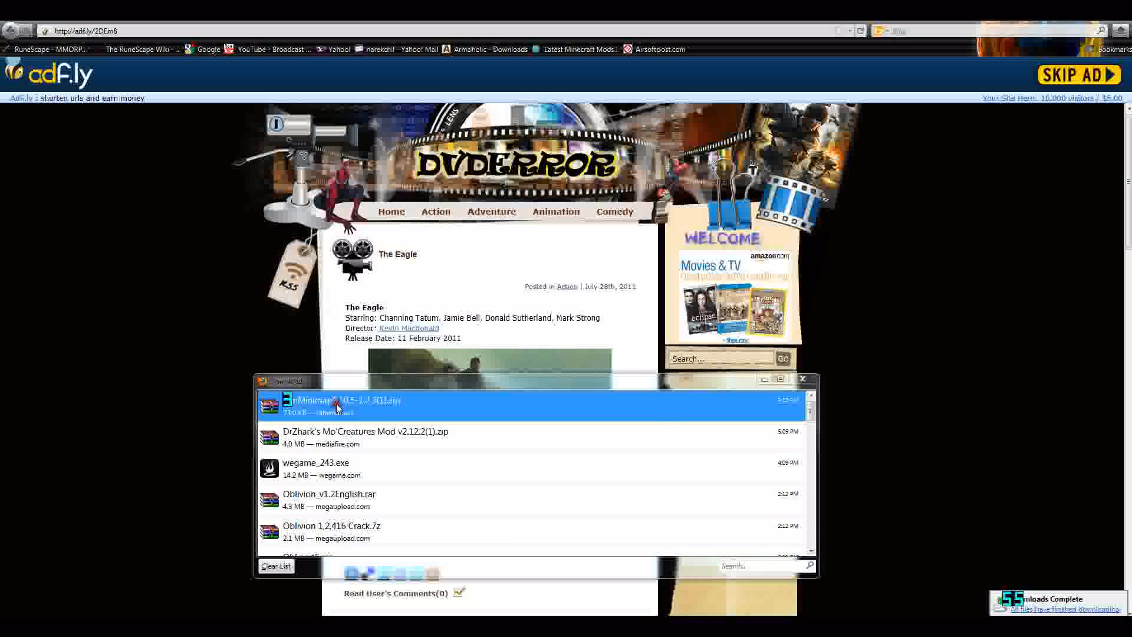
Step: Open the ZanMinimap zip in WinRAR from Downloads and bring up Start menu search
double_click(335, 404)
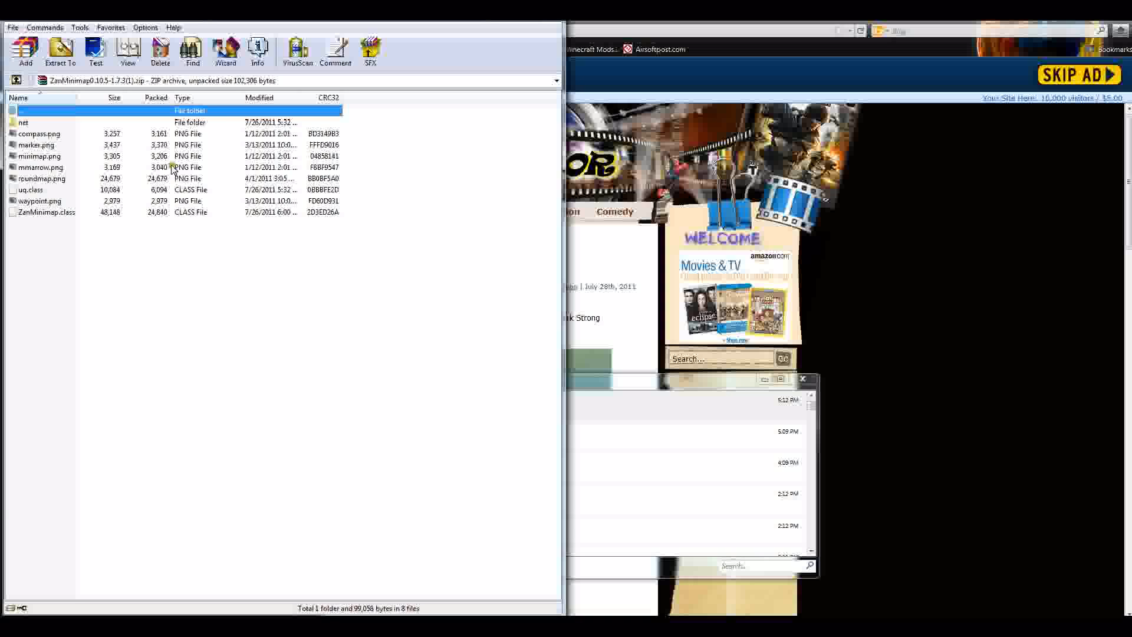
mouse_move(1061, 53)
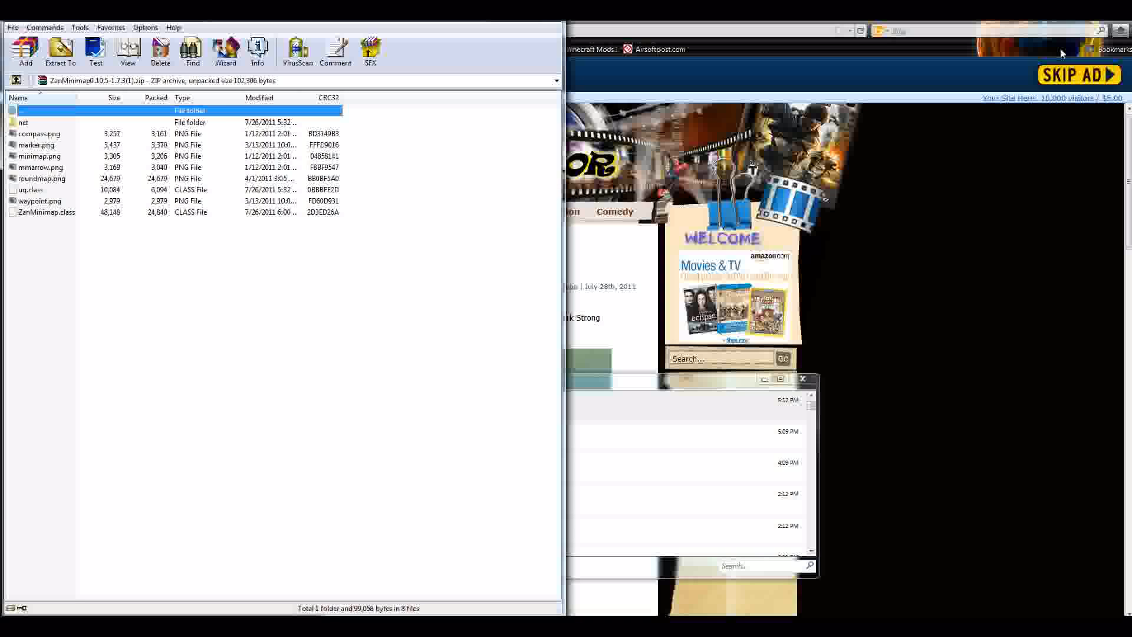
mouse_move(634, 218)
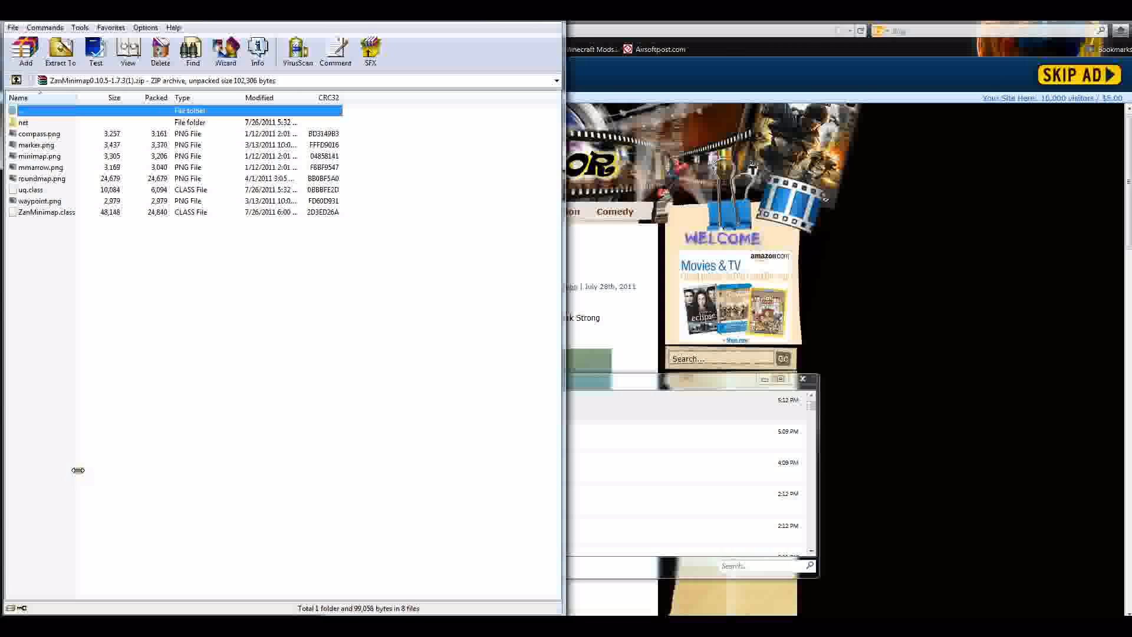
click(10, 608)
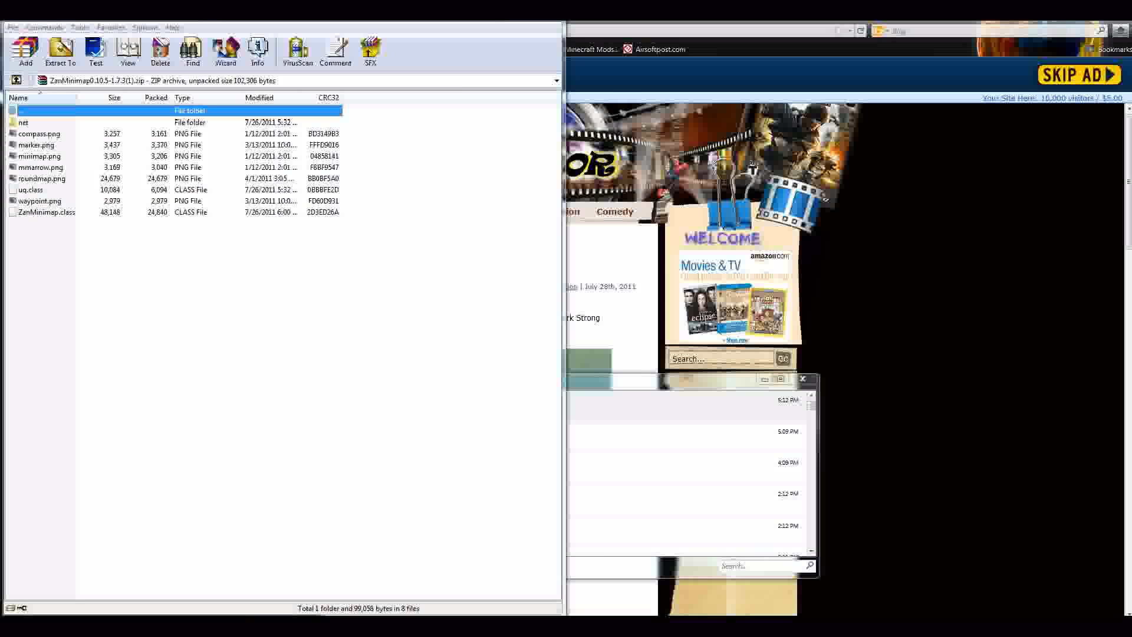
click(14, 625)
text(%)
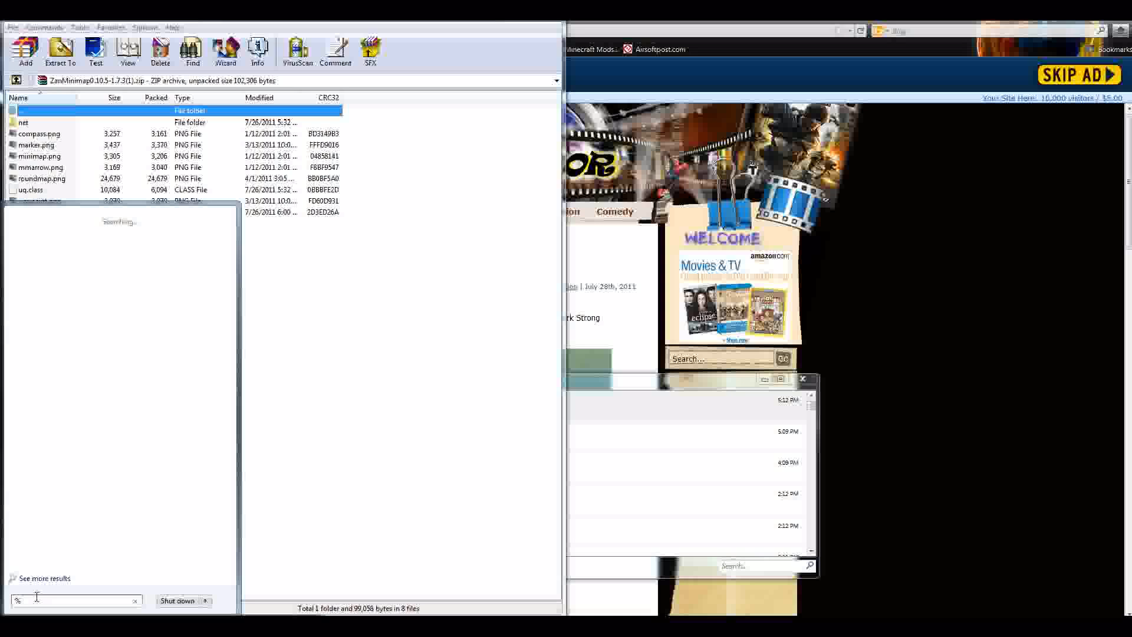
Step: Search 'appdata' in the Start menu to open the Roaming folder
text(appd)
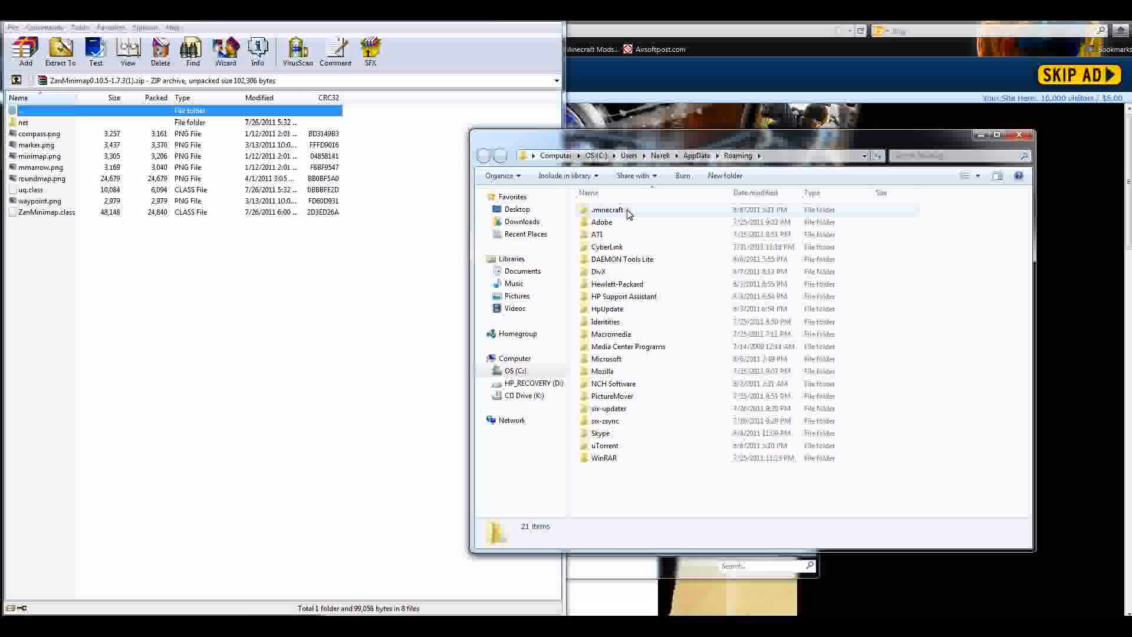
Step: Go into .minecraft\bin and bring up the context menu on minecraft.jar
double_click(607, 209)
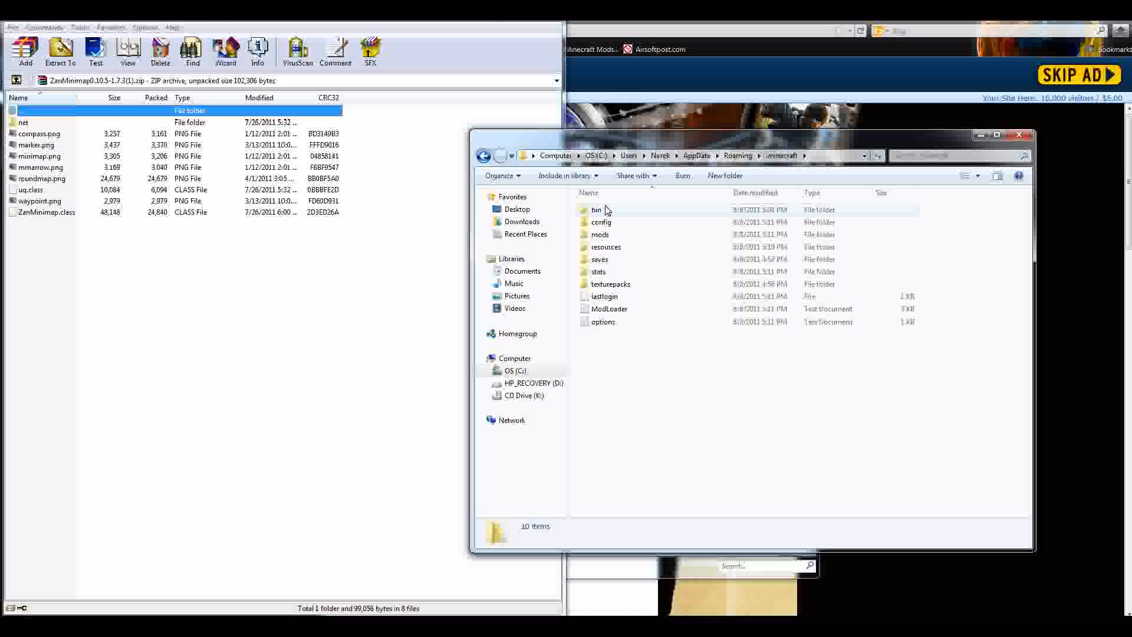
double_click(595, 210)
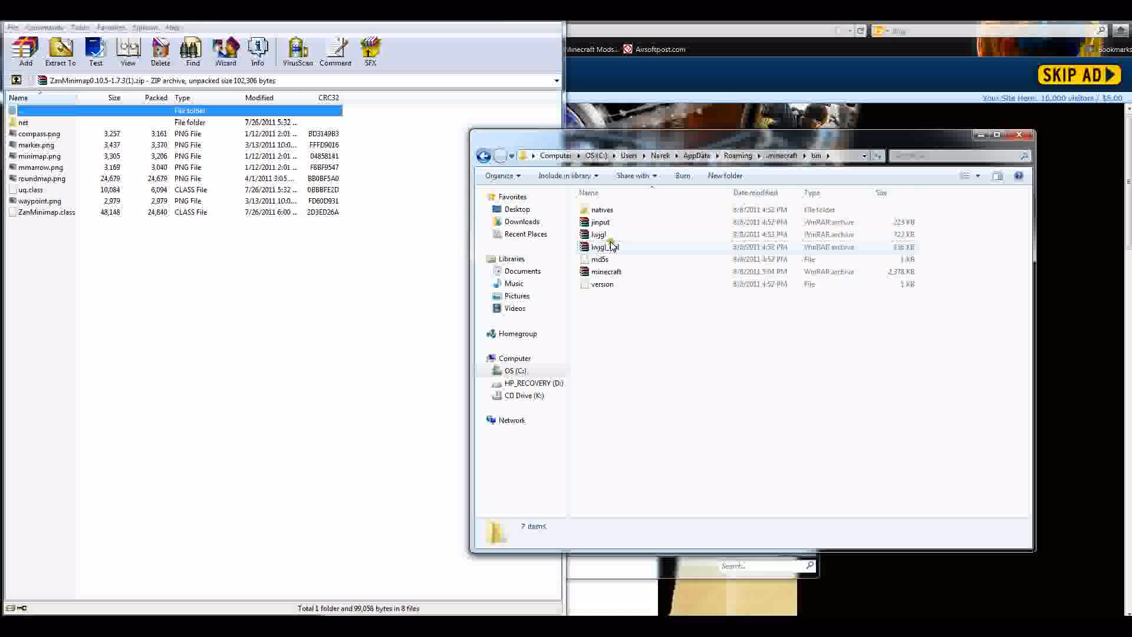
right_click(605, 270)
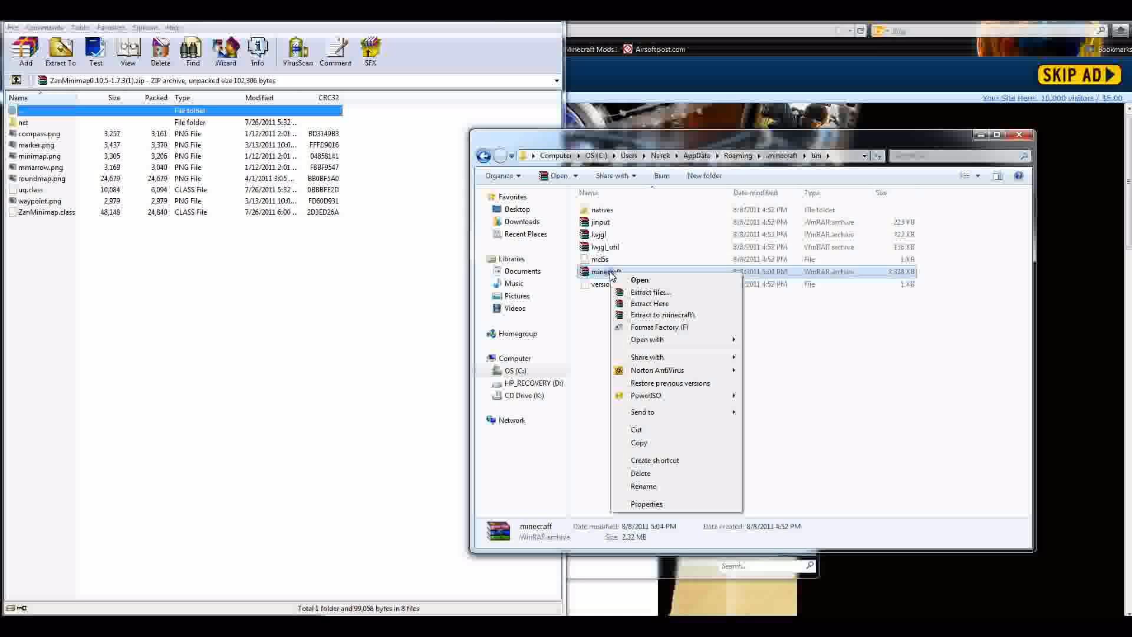
mouse_move(816, 278)
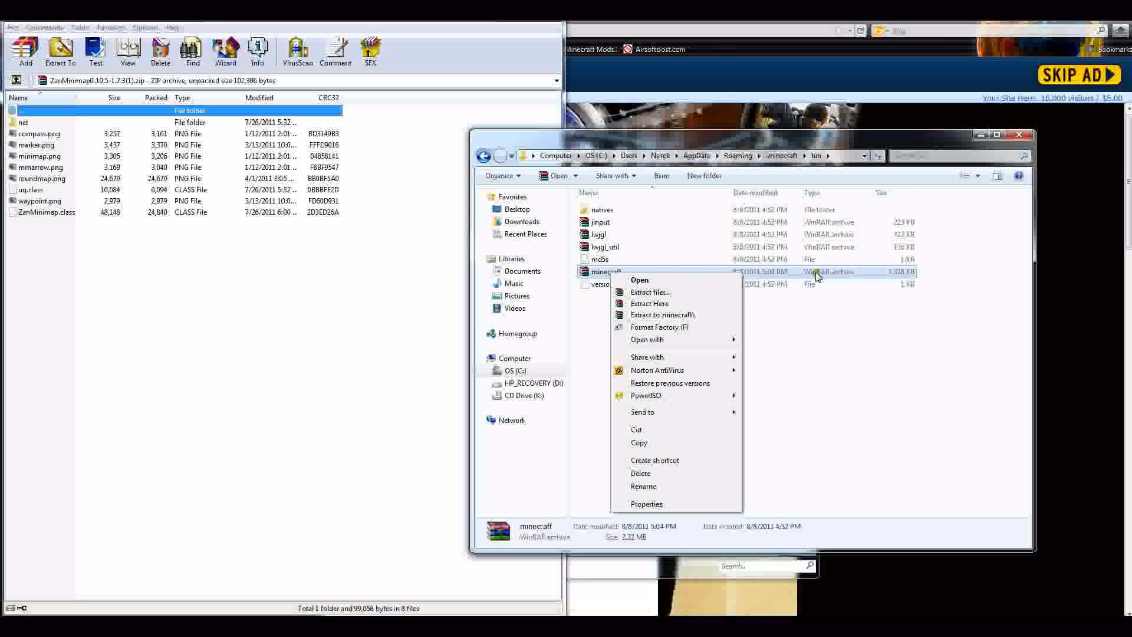
mouse_move(866, 277)
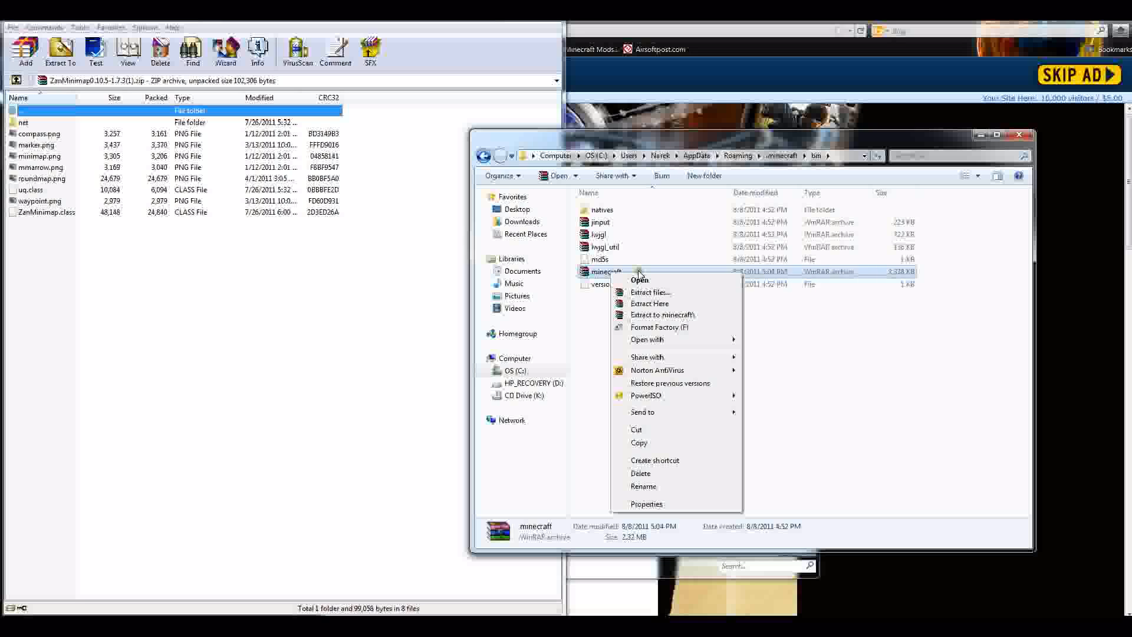
mouse_move(843, 280)
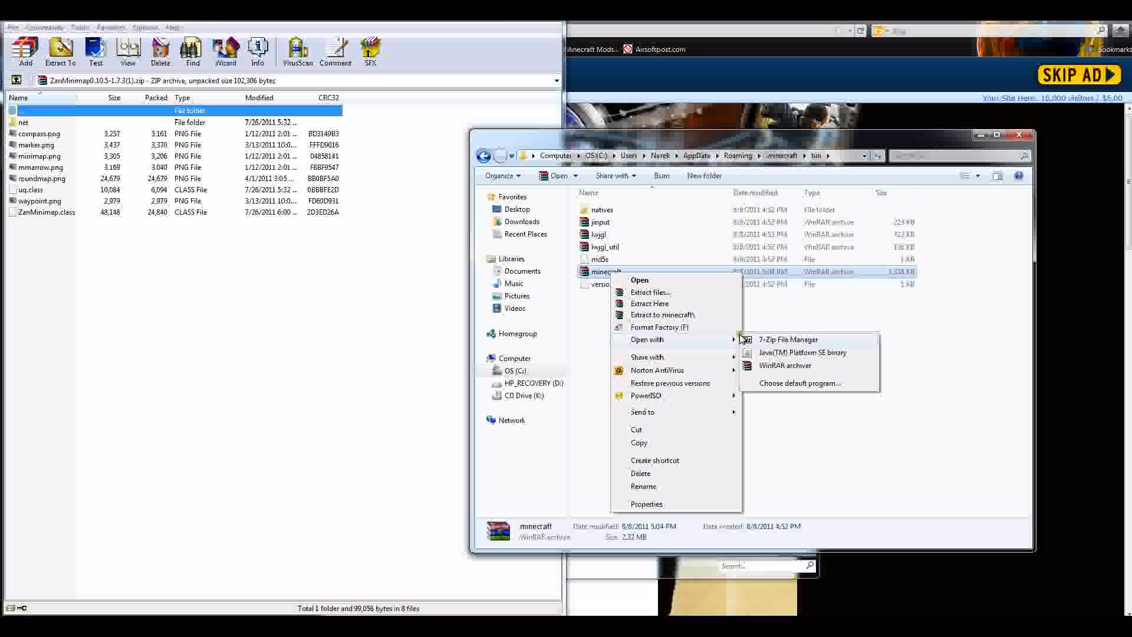
mouse_move(785, 366)
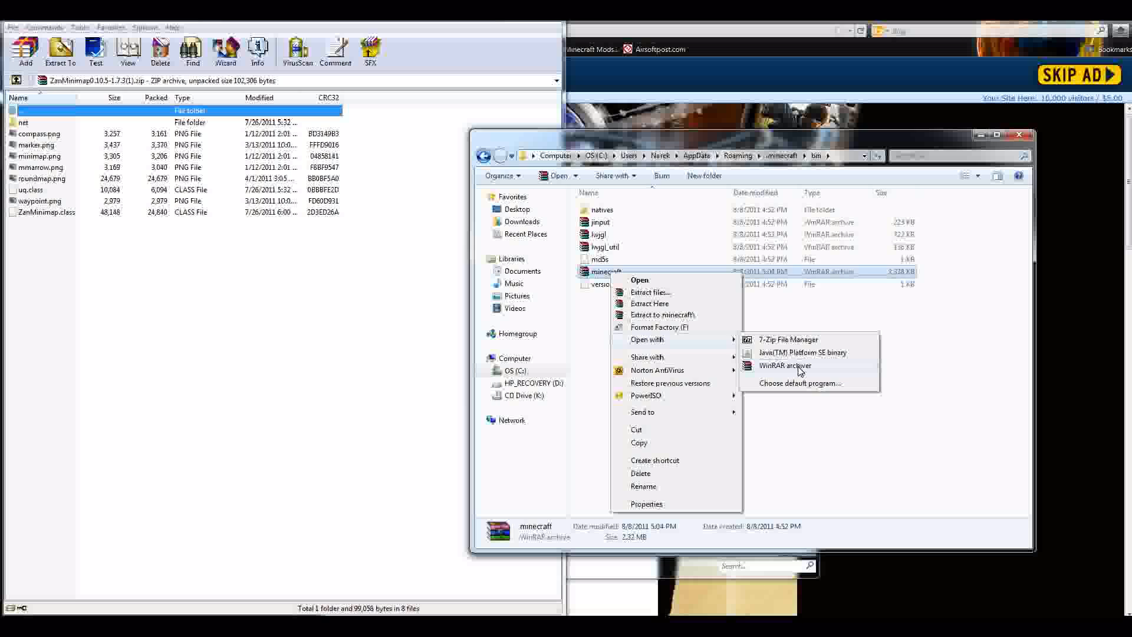
Step: Open minecraft.jar with WinRAR archiver from the Open with submenu
click(785, 366)
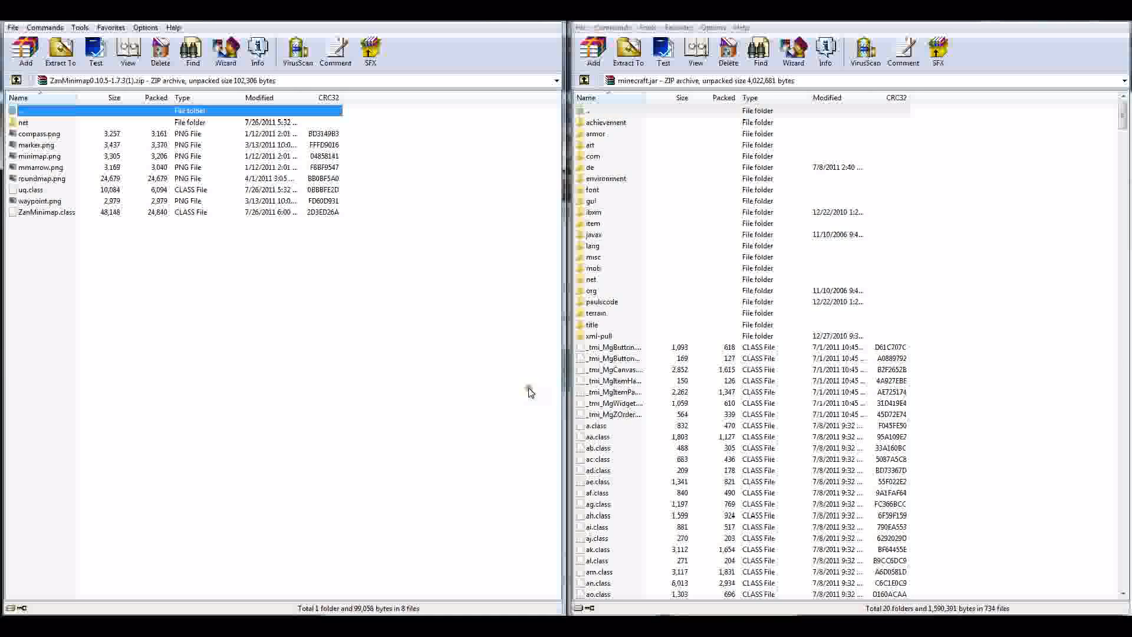
mouse_move(643, 520)
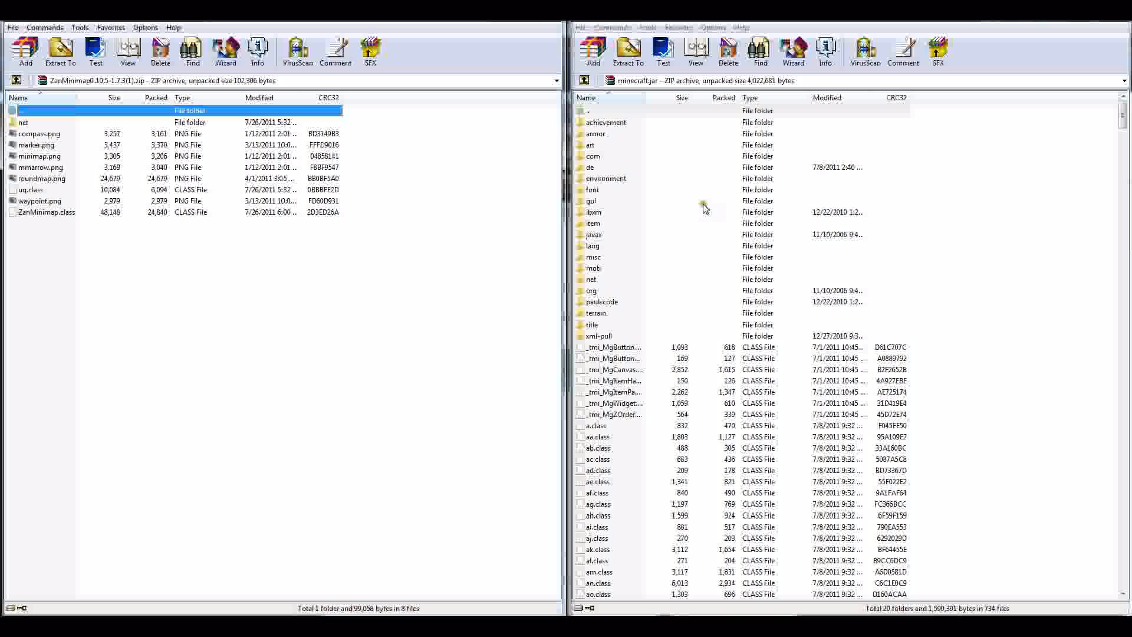
mouse_move(1006, 139)
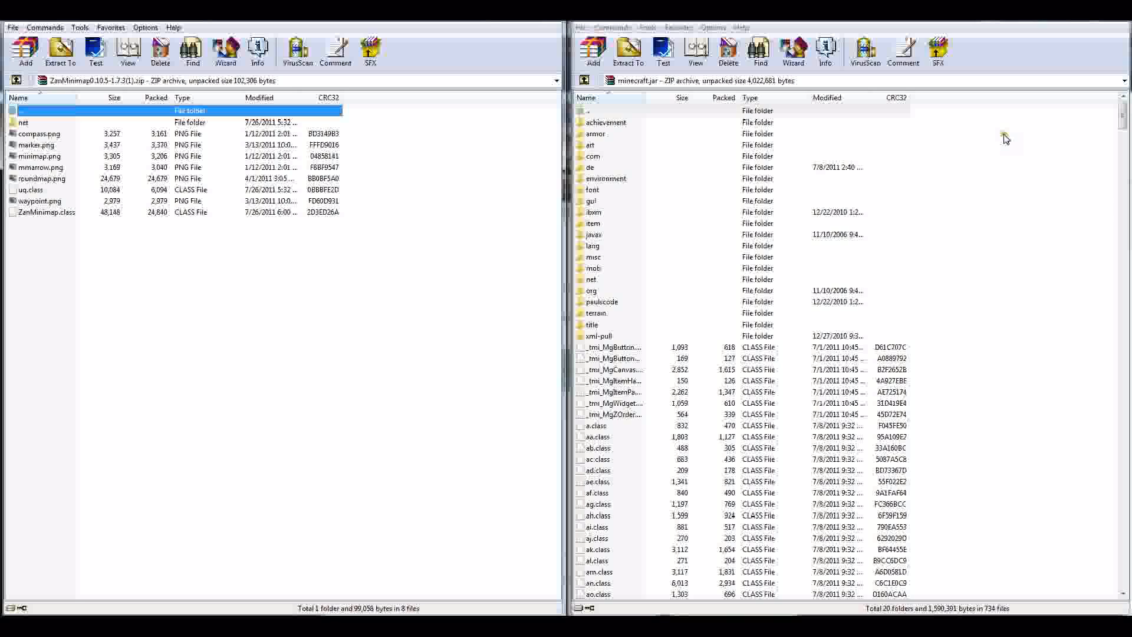
mouse_move(755, 166)
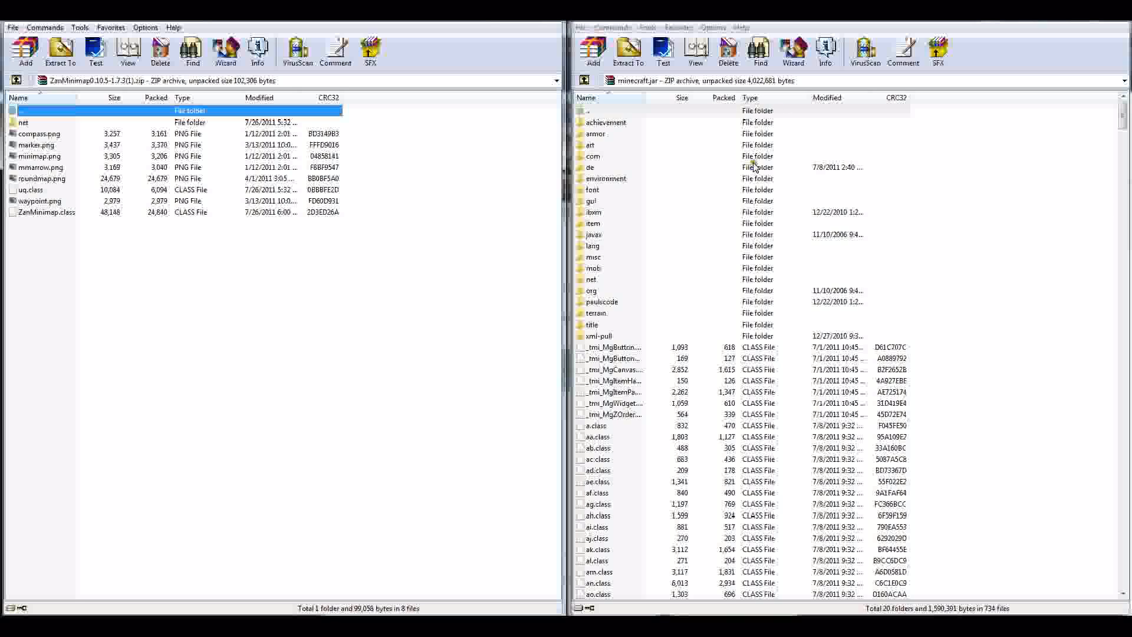
mouse_move(652, 273)
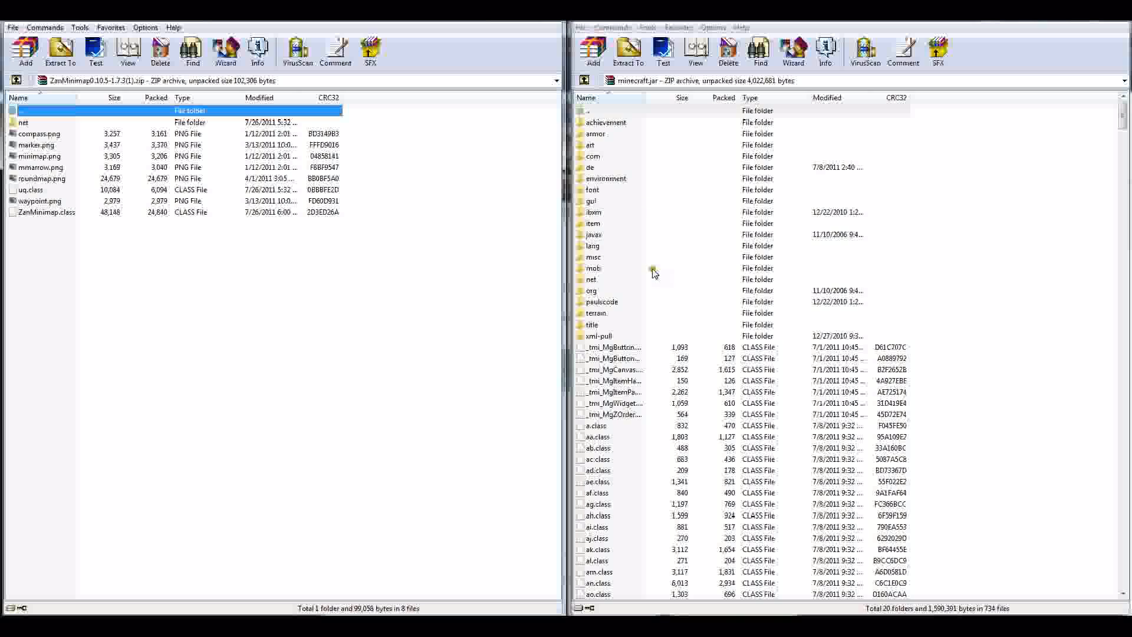
mouse_move(758, 180)
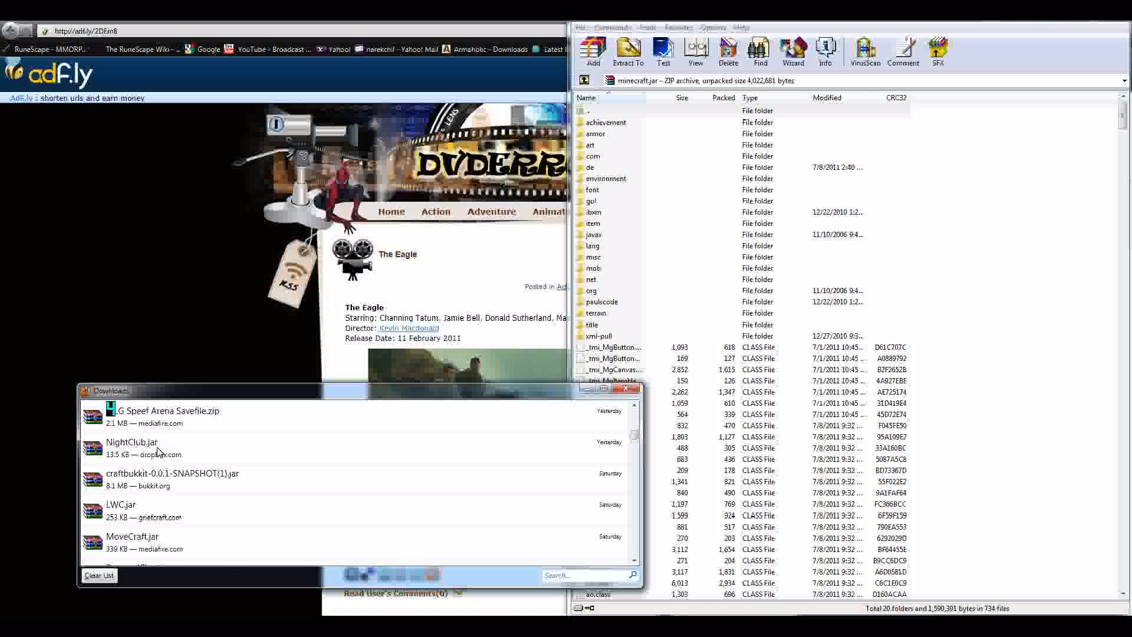
Step: Scroll the Firefox downloads list to find the ModLoader zip
scroll(down, 3)
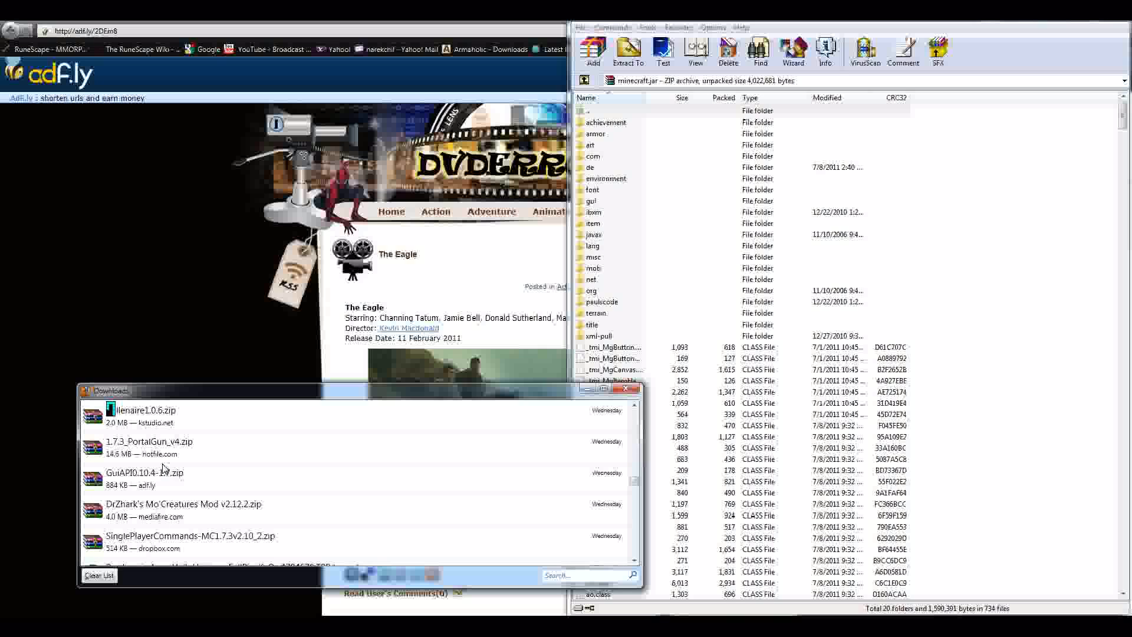
scroll(down, 3)
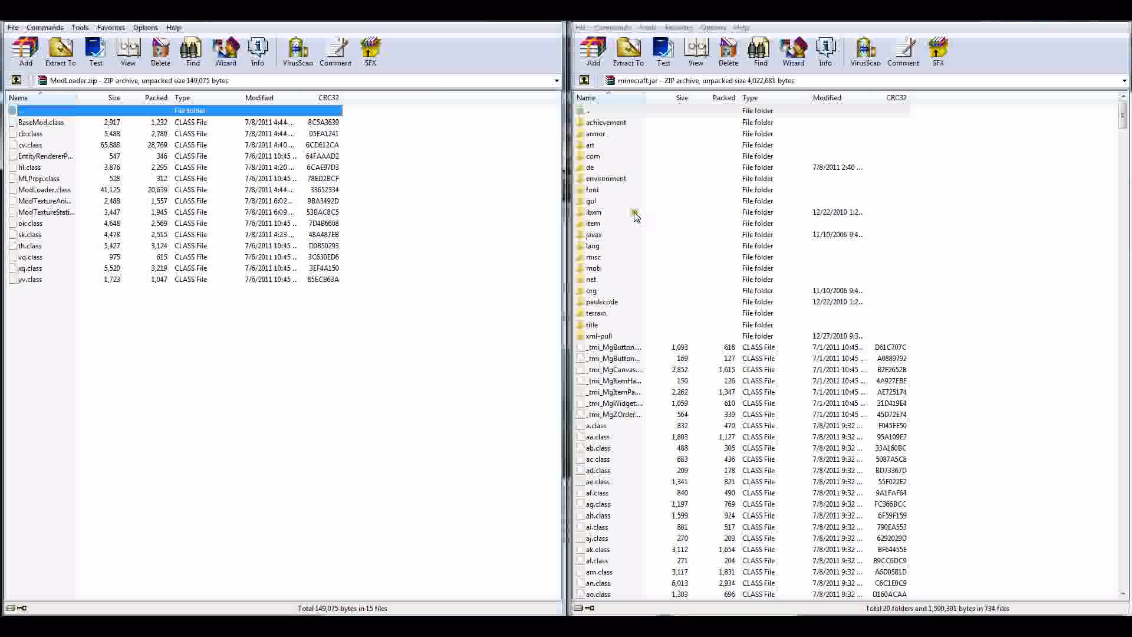
mouse_move(603, 209)
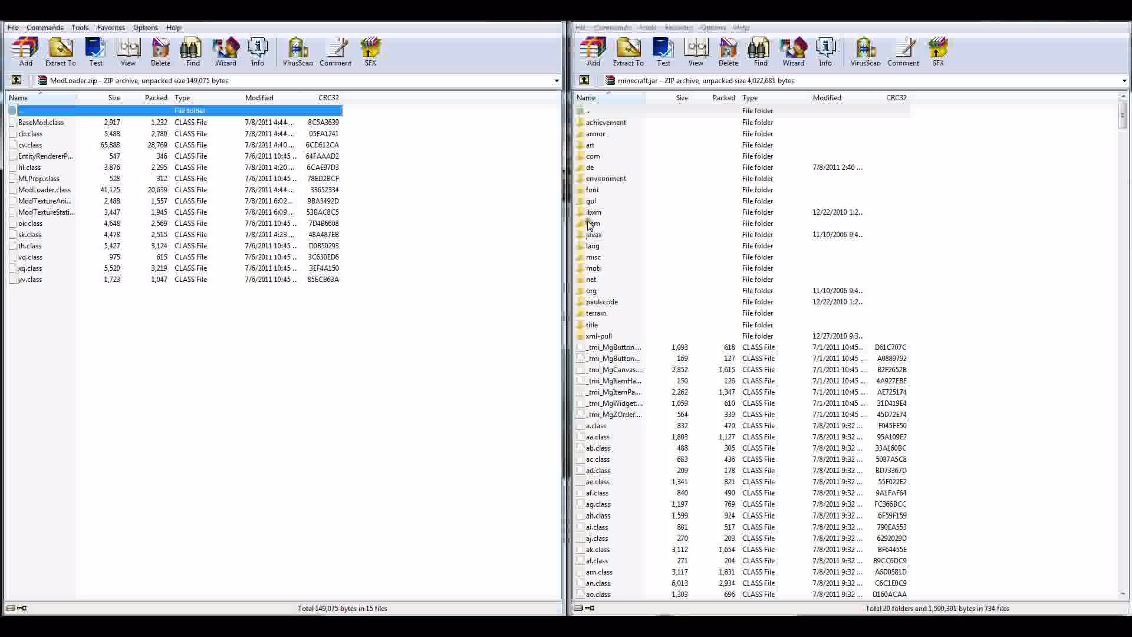
Step: Focus the minecraft.jar file listing in the right WinRAR window
click(594, 223)
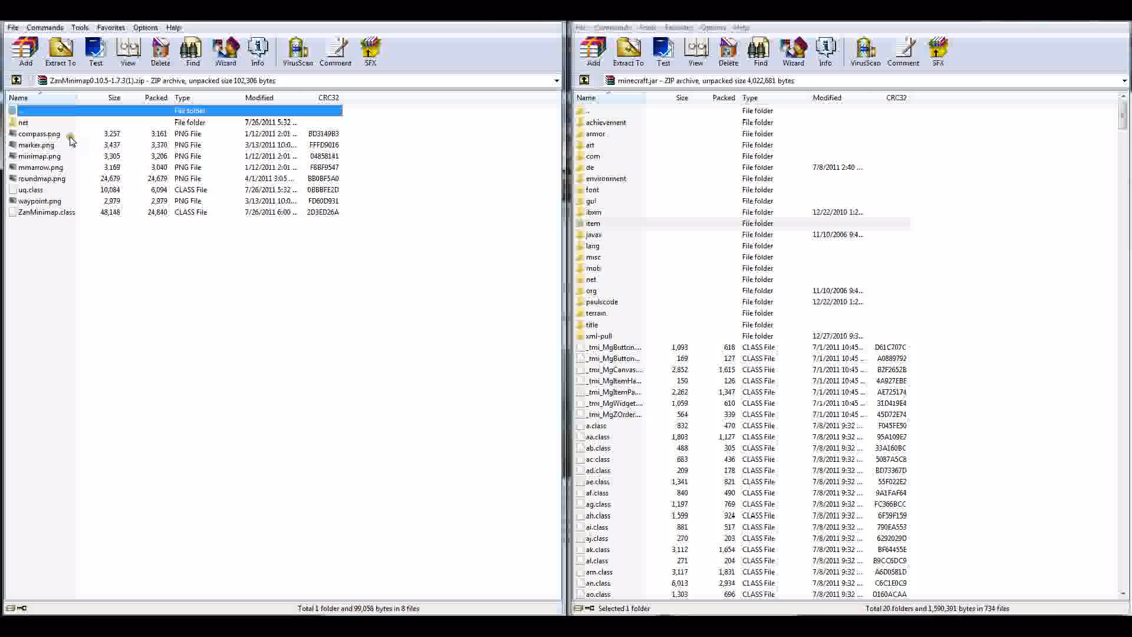
Step: Select every file in the ZanMinimap archive with Ctrl+A
key(ctrl+a)
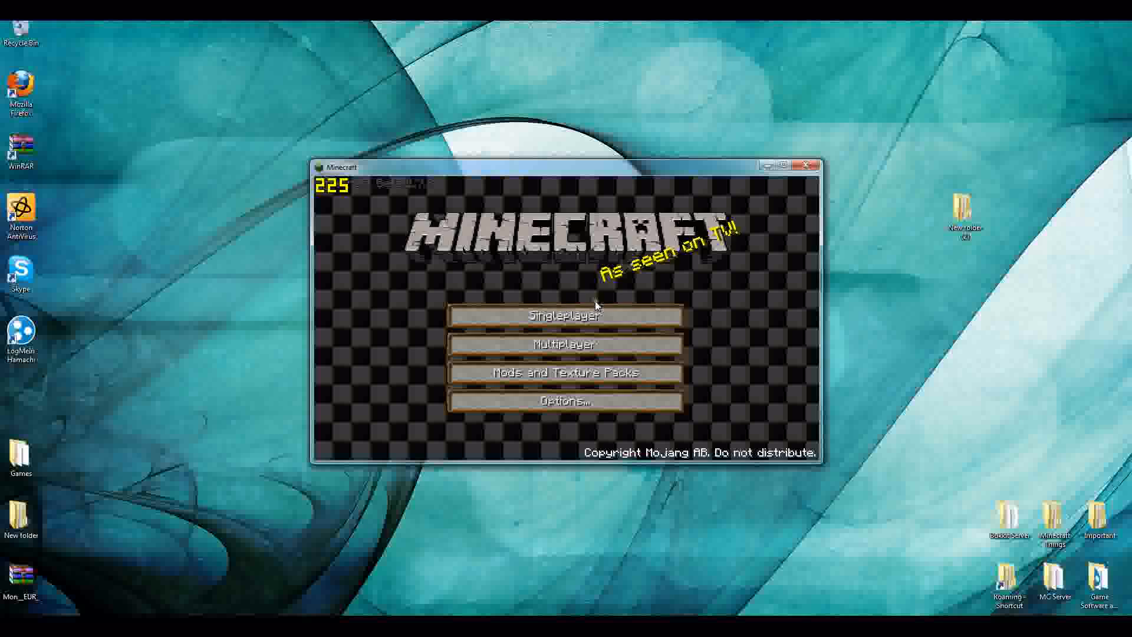
Step: Load the singleplayer world, dismiss the pause menu, and return to gameplay
click(566, 315)
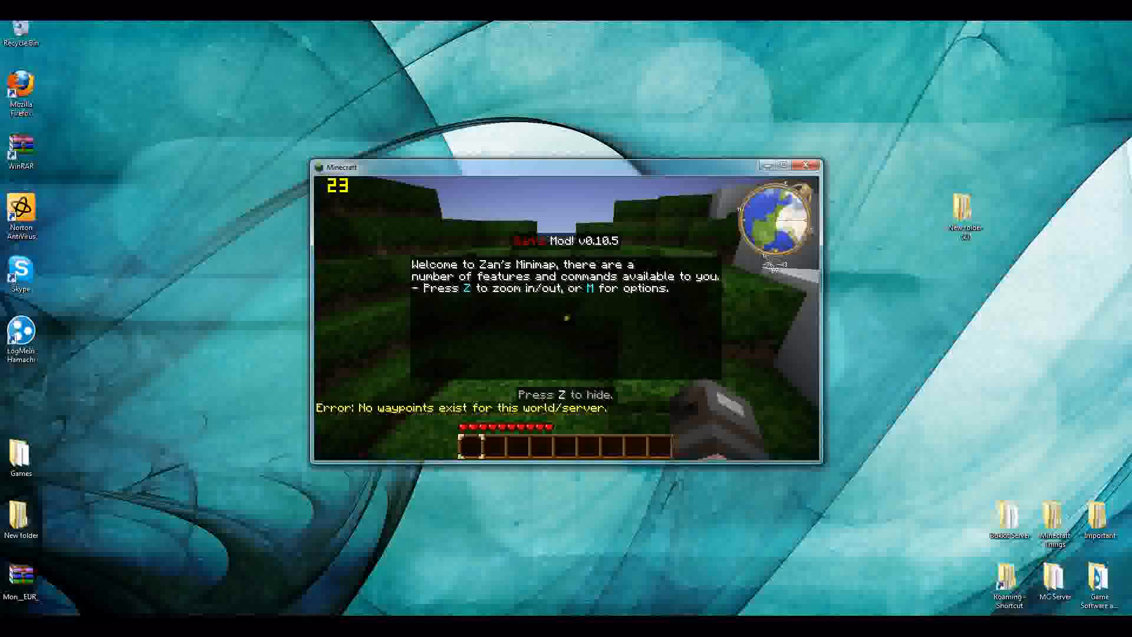
key(Escape)
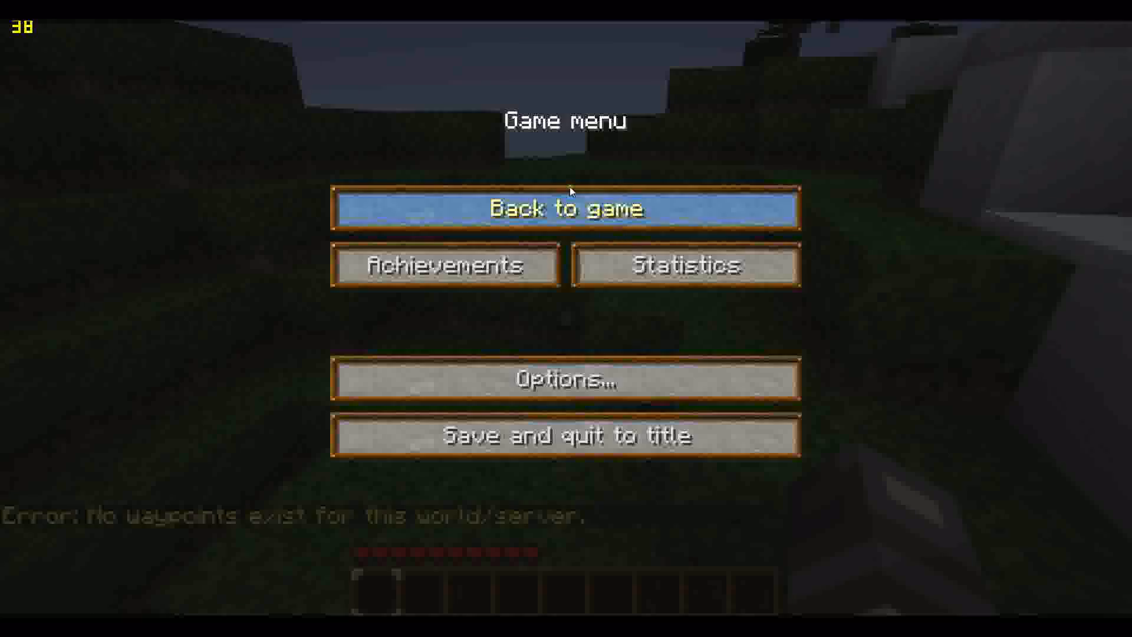
click(566, 209)
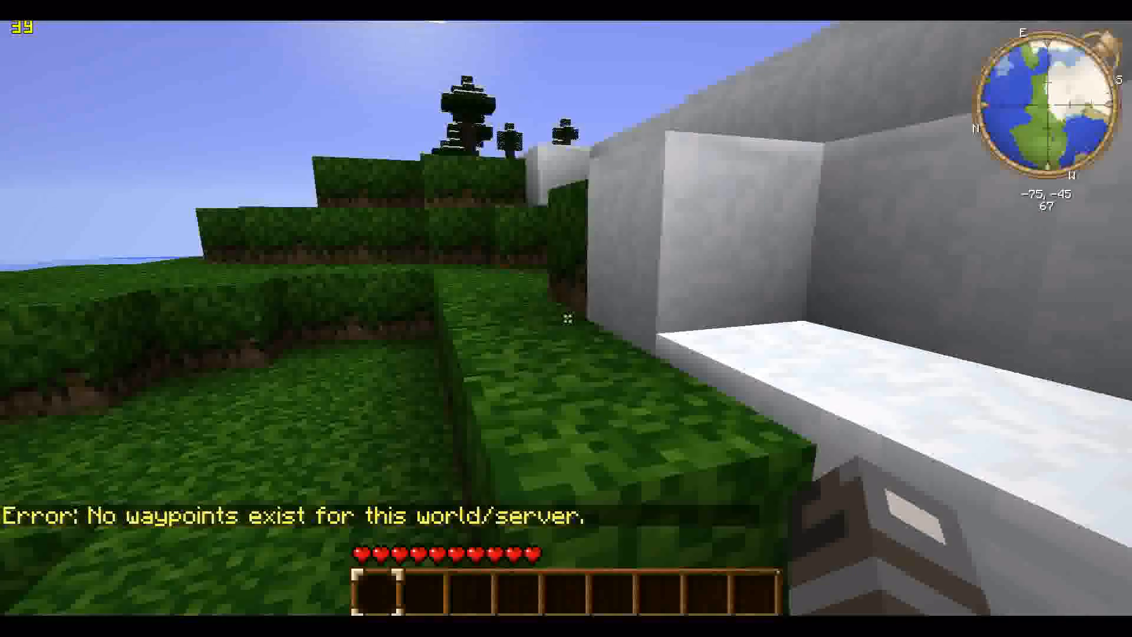
mouse_move(566, 318)
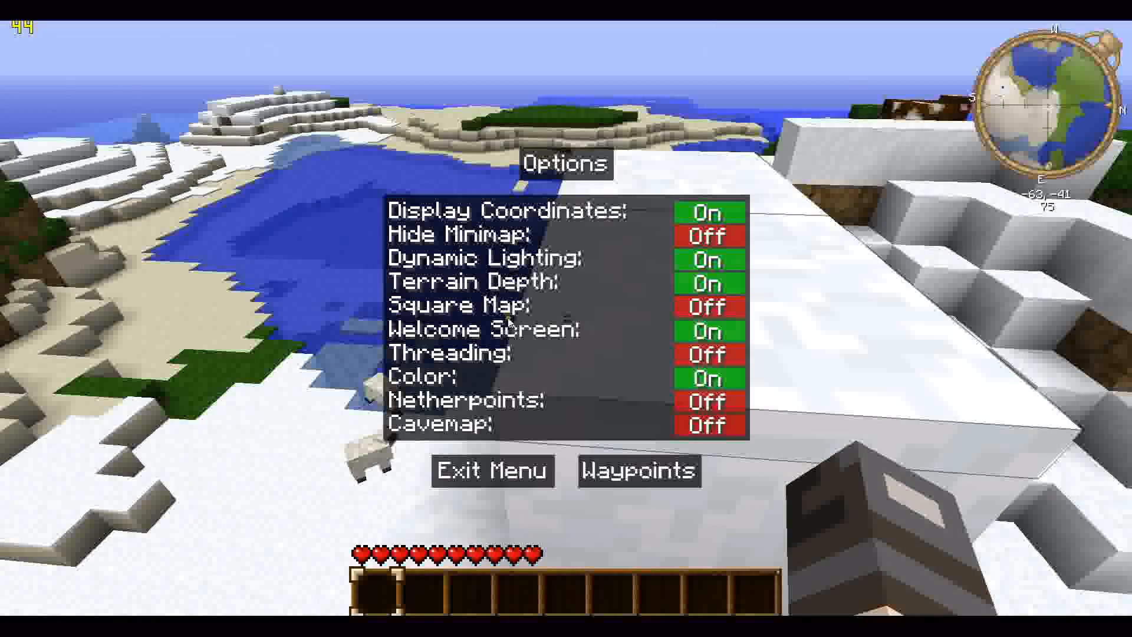
mouse_move(710, 425)
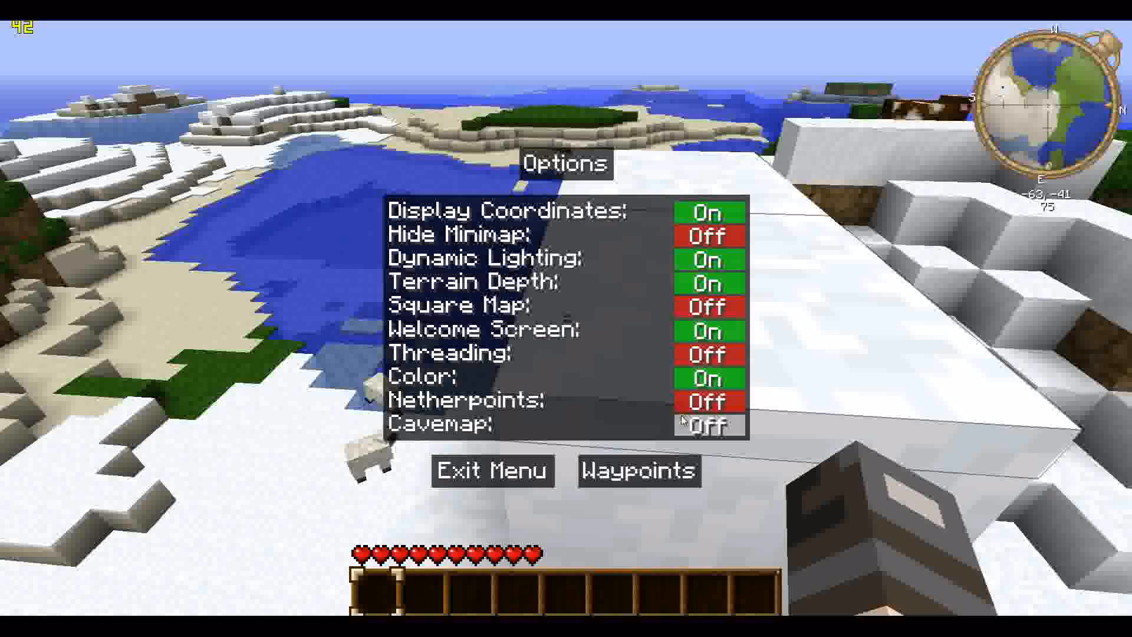
Step: Toggle Cavemap on in the minimap options and go to the Waypoints list
click(709, 424)
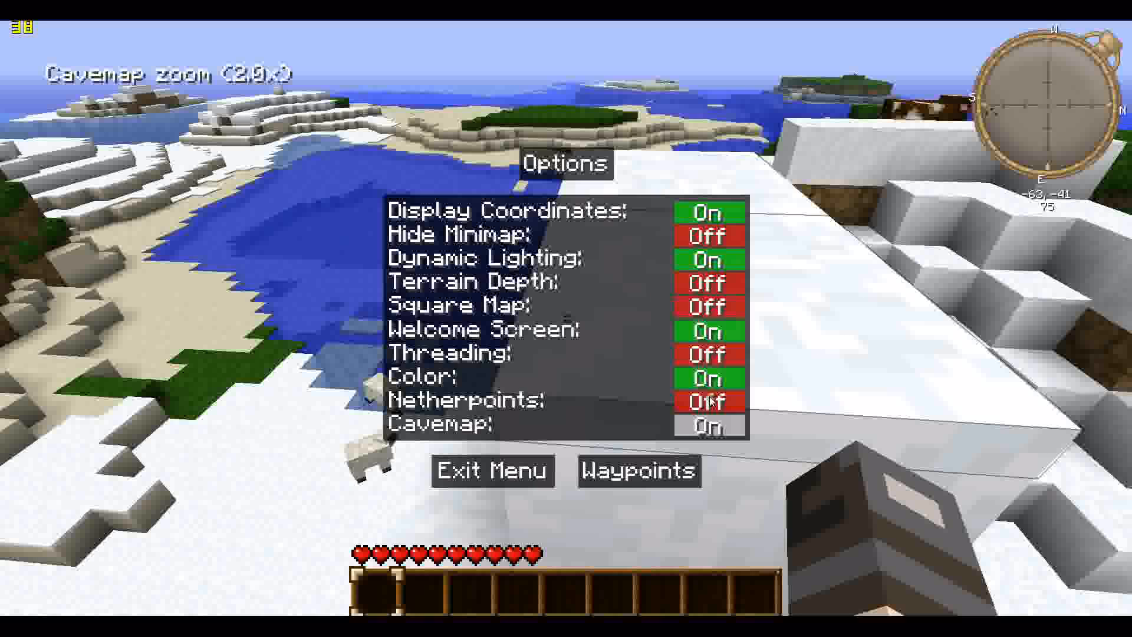
click(708, 425)
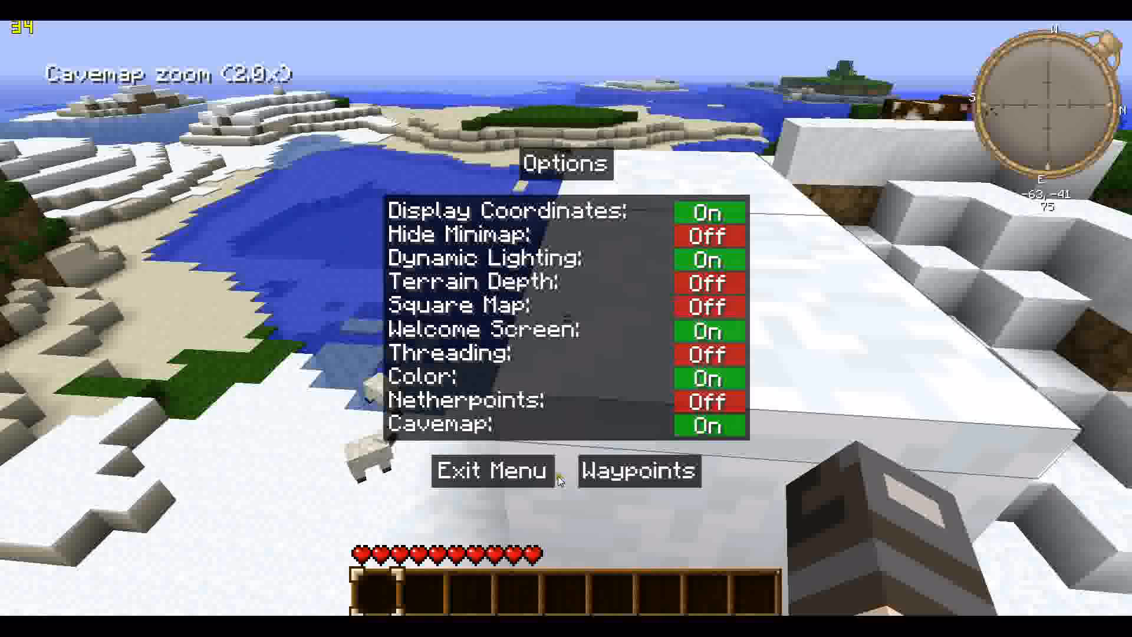
click(638, 471)
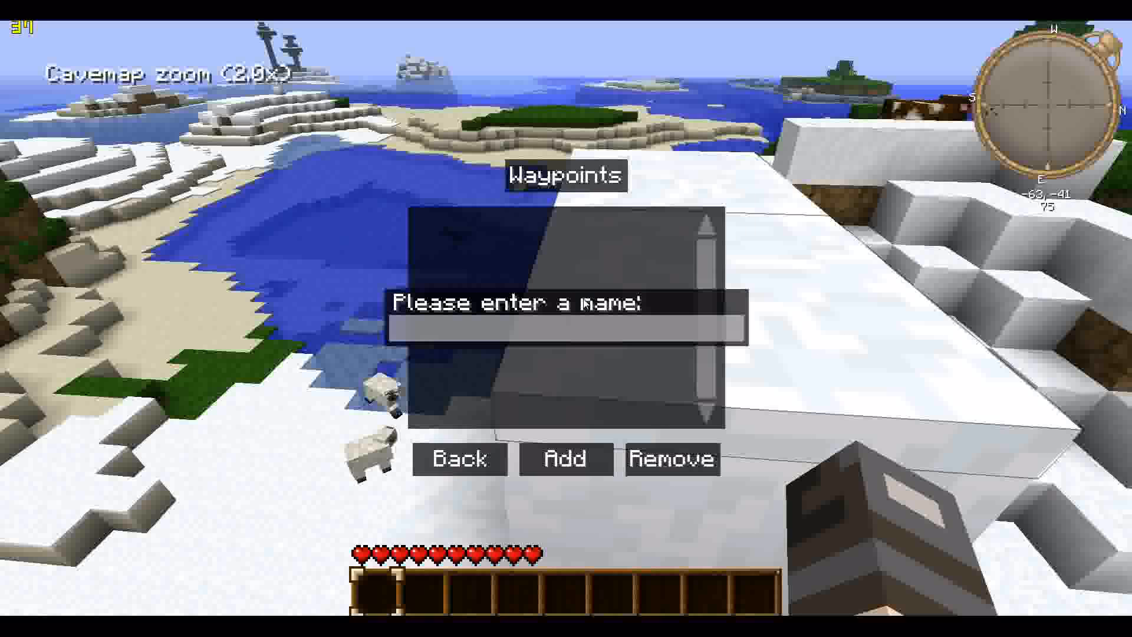
Step: Name a new waypoint 'home' and return to the minimap options
text(h)
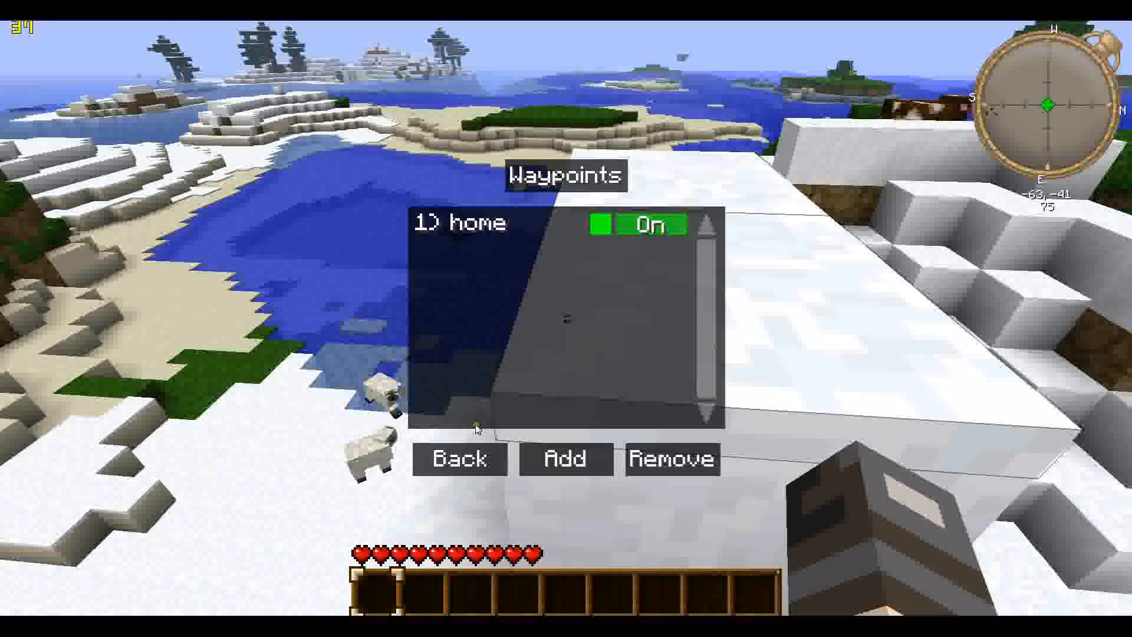
click(460, 459)
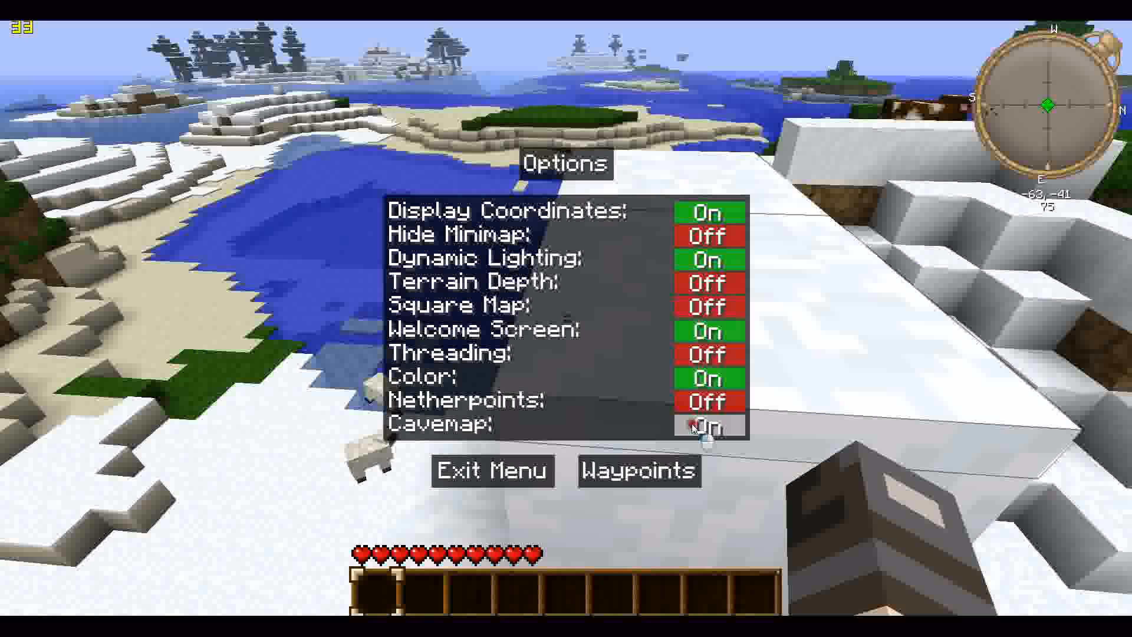
Step: Switch Cavemap off, then preview the square minimap and revert to the round one
click(708, 424)
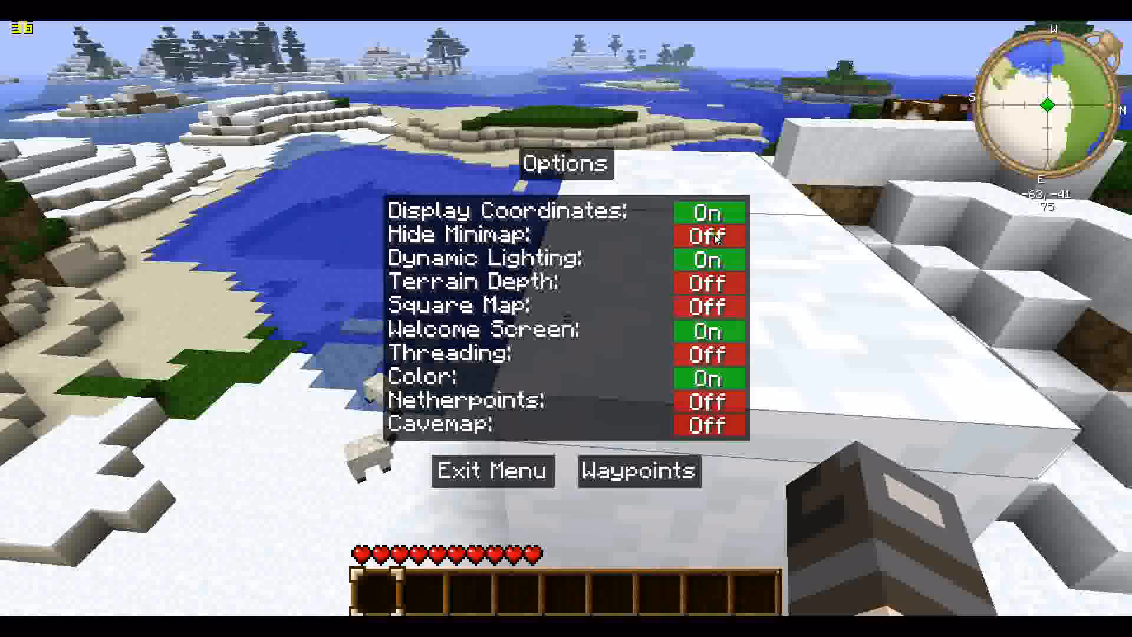
click(710, 306)
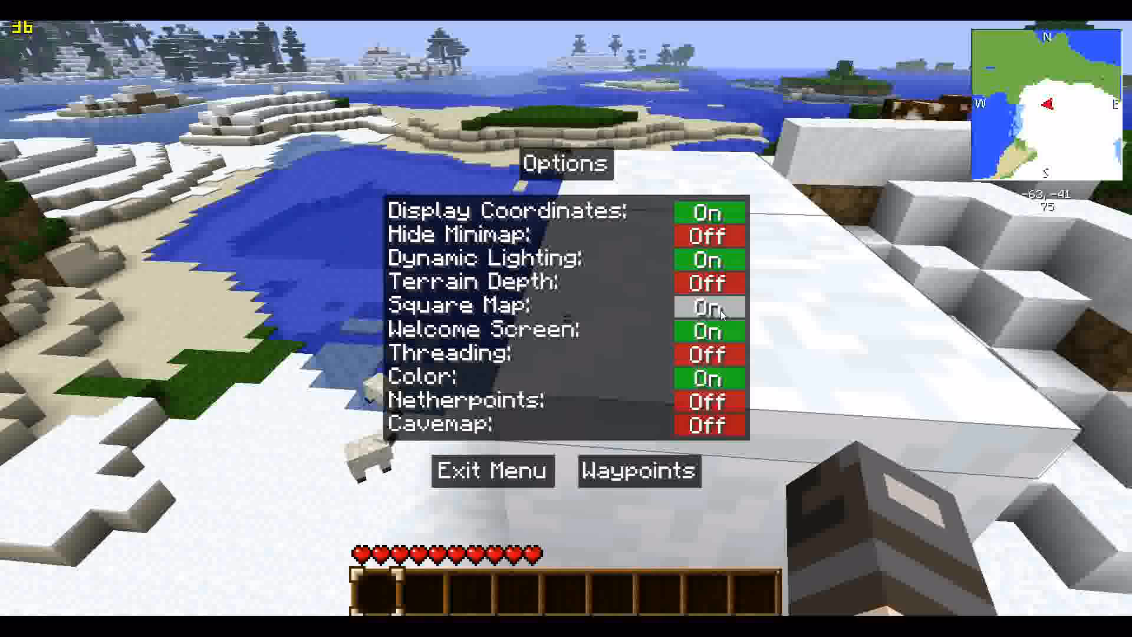
click(709, 305)
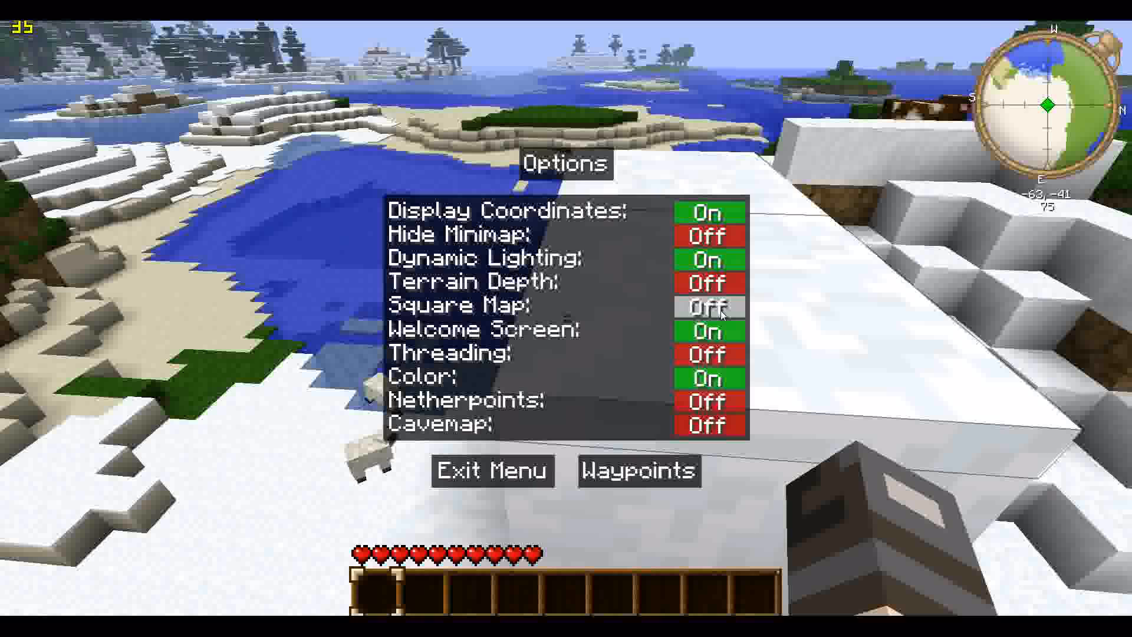
click(708, 305)
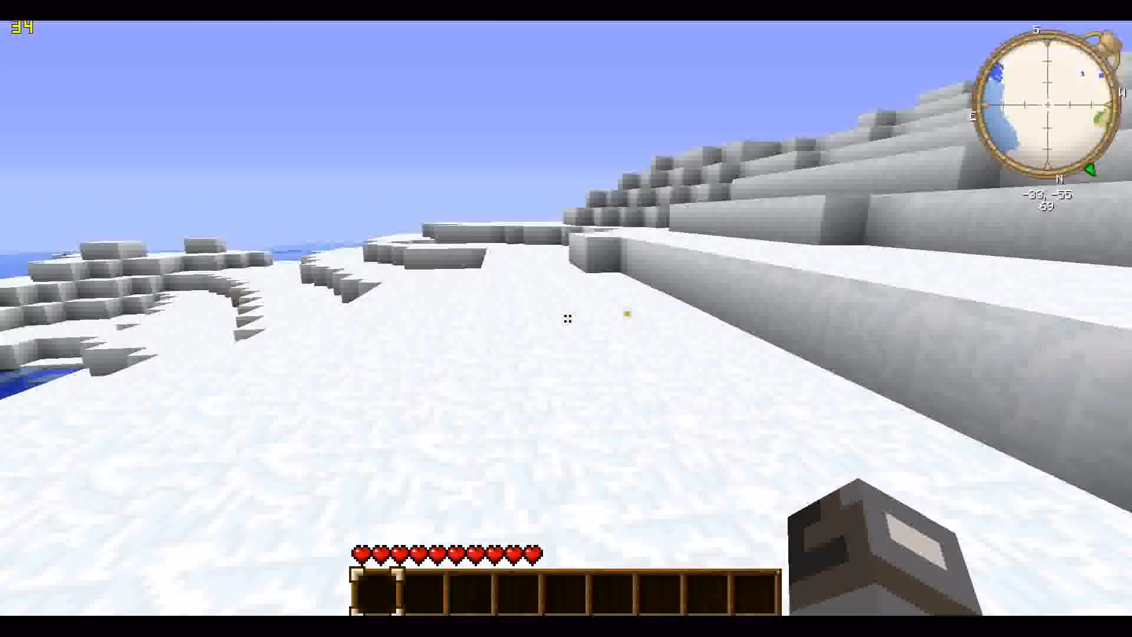
mouse_move(566, 319)
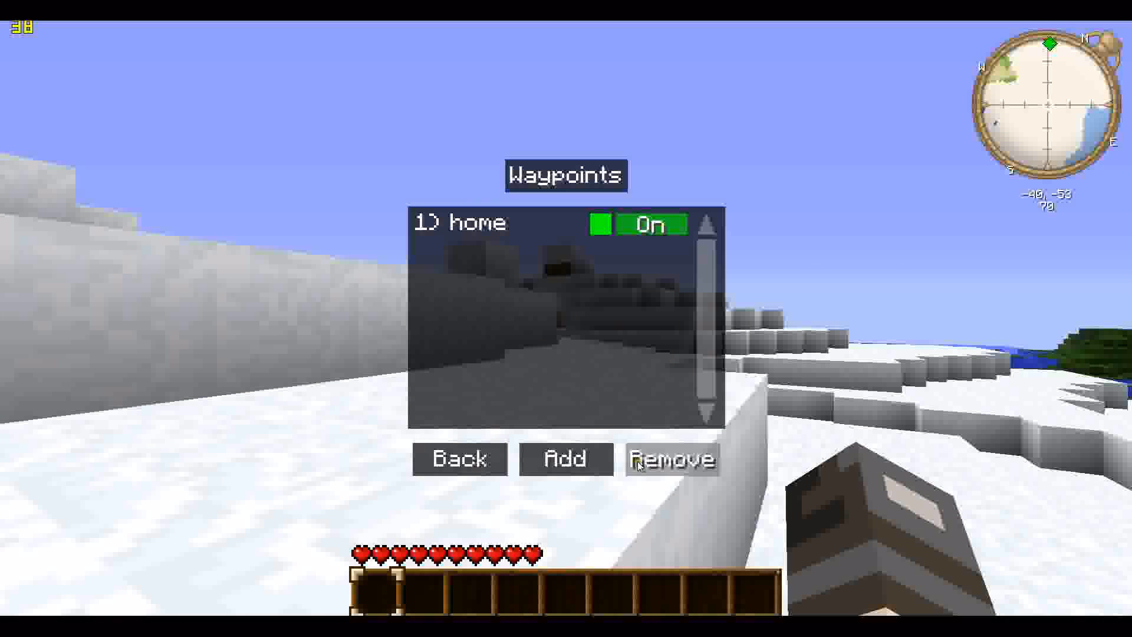
Step: Remove the 'home' waypoint and toggle the minimap's Color setting
click(671, 458)
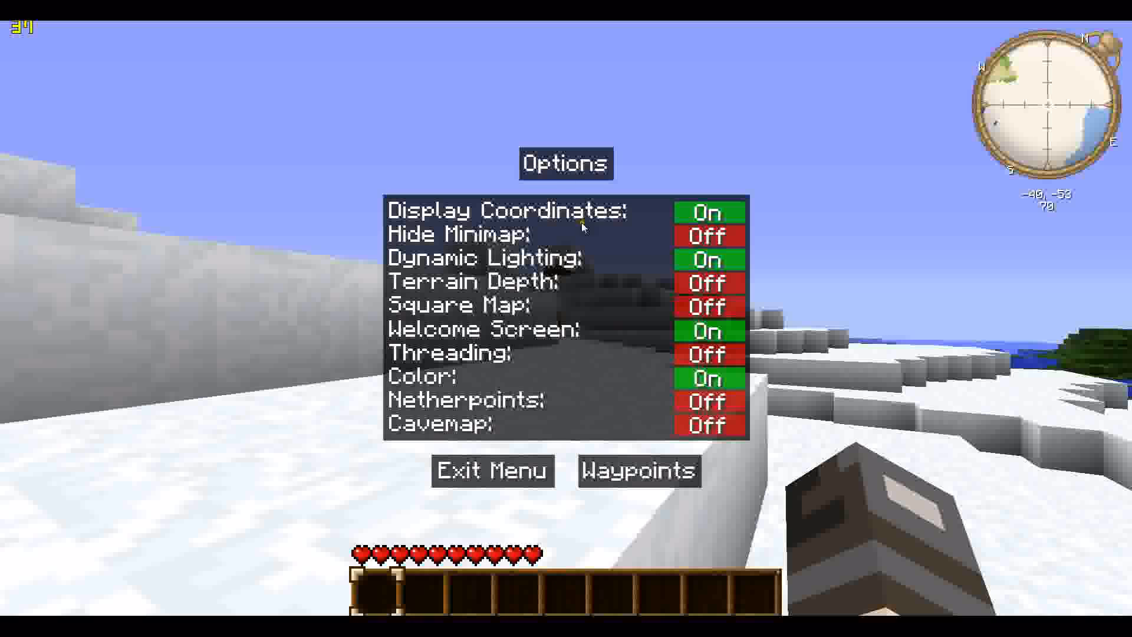
mouse_move(591, 212)
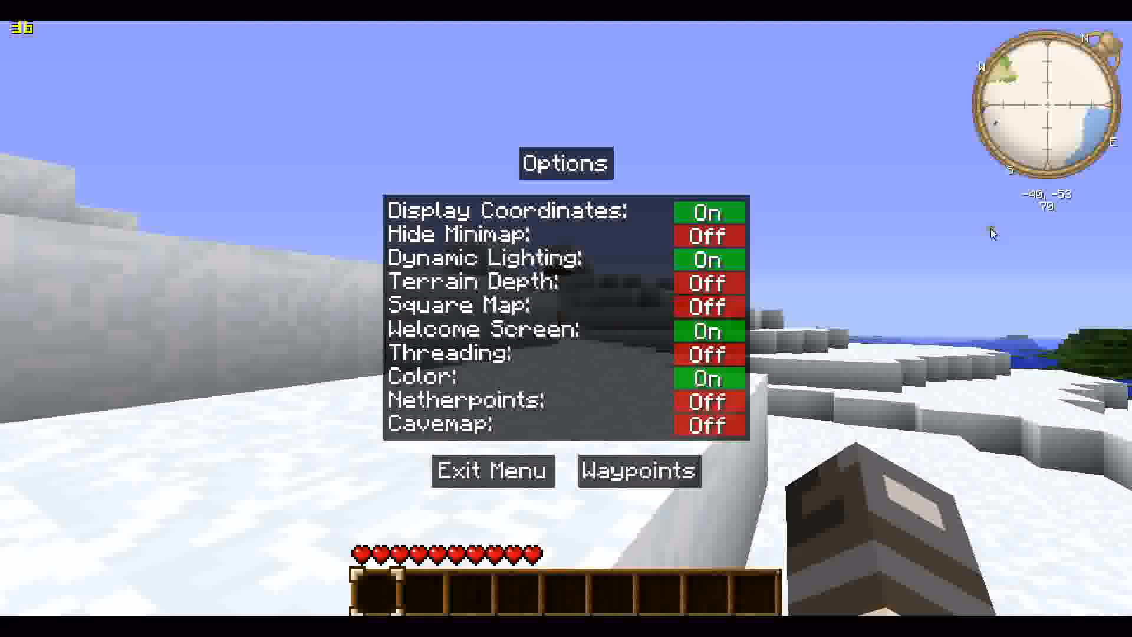
mouse_move(823, 234)
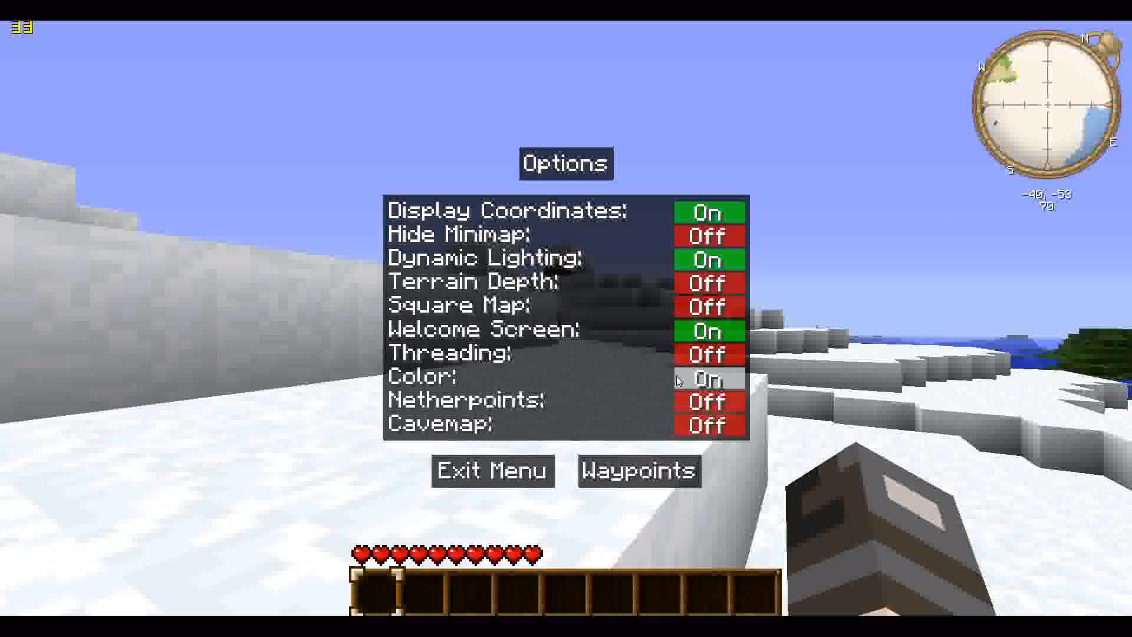
click(493, 470)
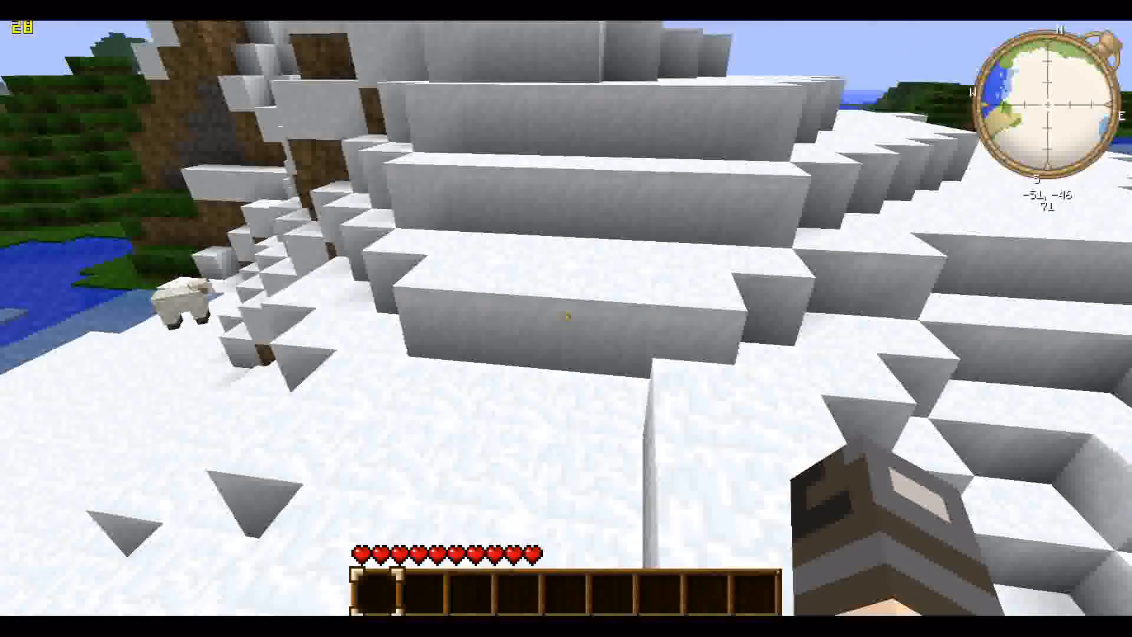
mouse_move(566, 319)
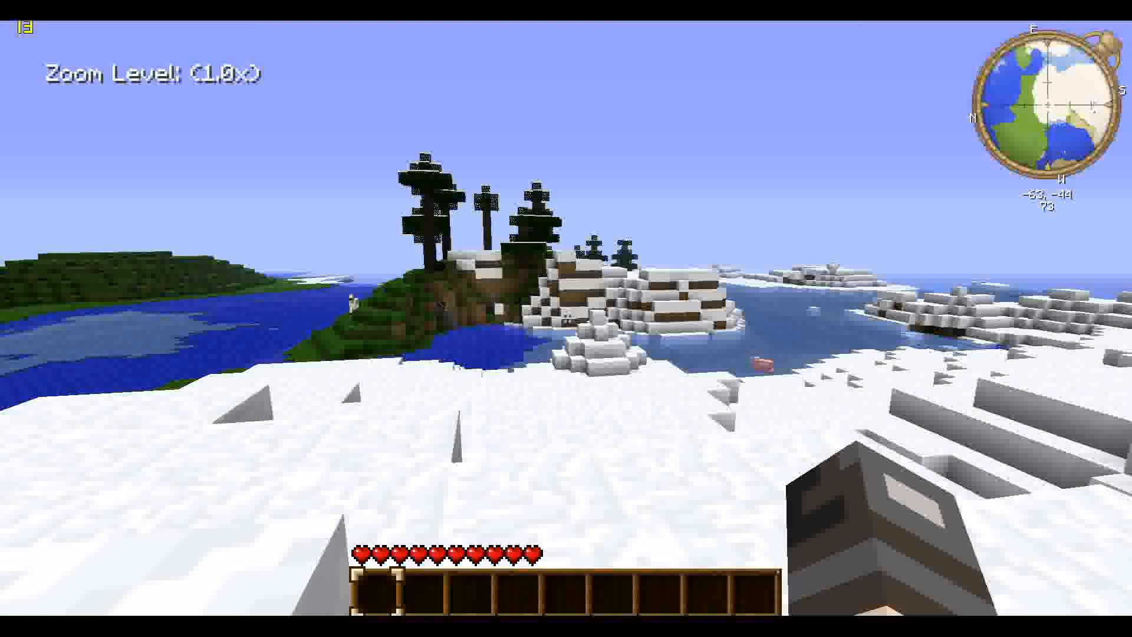
Step: Bring up the Game menu with Escape while the level saves
key(Escape)
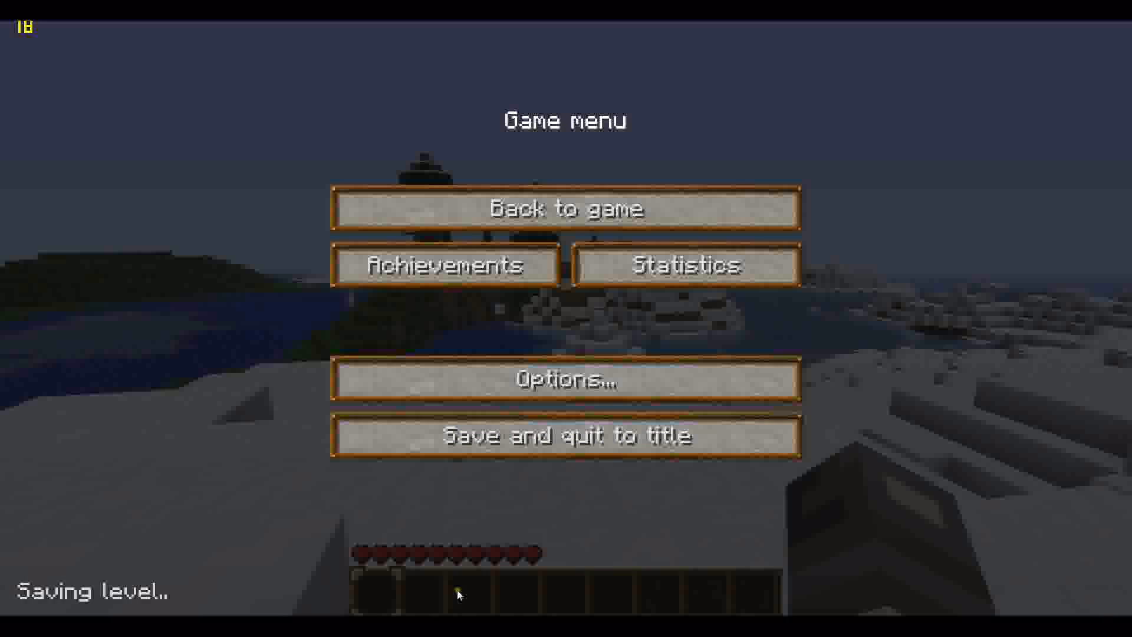